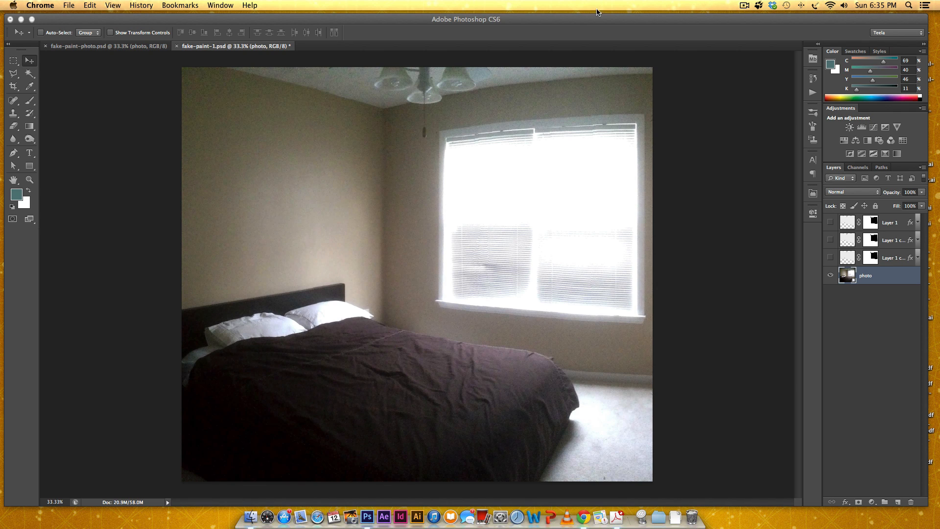
{"action": "mouse_move", "coordinate": [576, 24]}
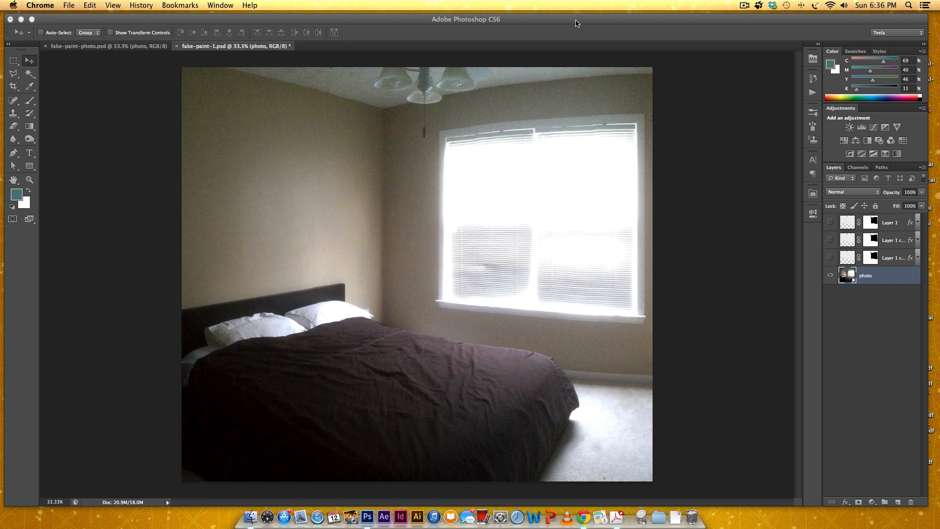
Preview the navy wall layer in fake-paint-1.psd, then return to fake-paint-photo.psd.
{"action": "left_click", "coordinate": [108, 46]}
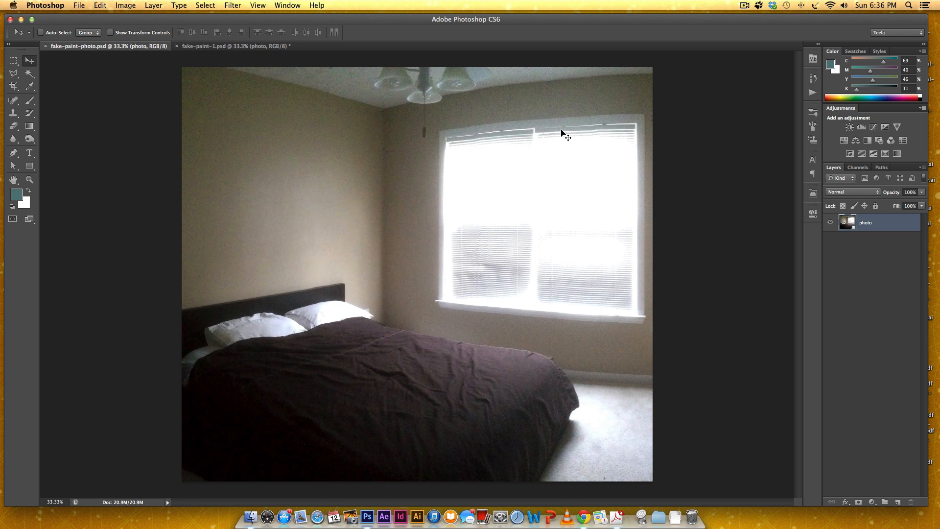
{"action": "mouse_move", "coordinate": [544, 131]}
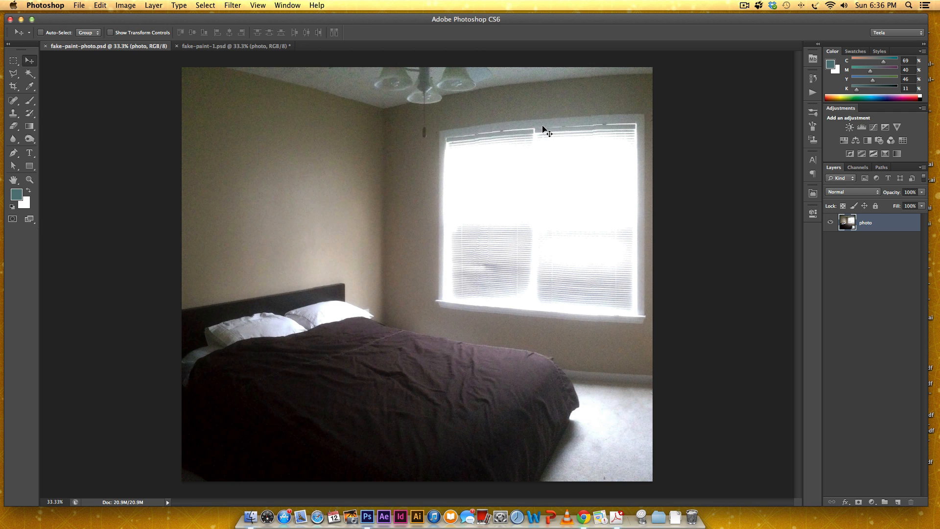
{"action": "mouse_move", "coordinate": [218, 78]}
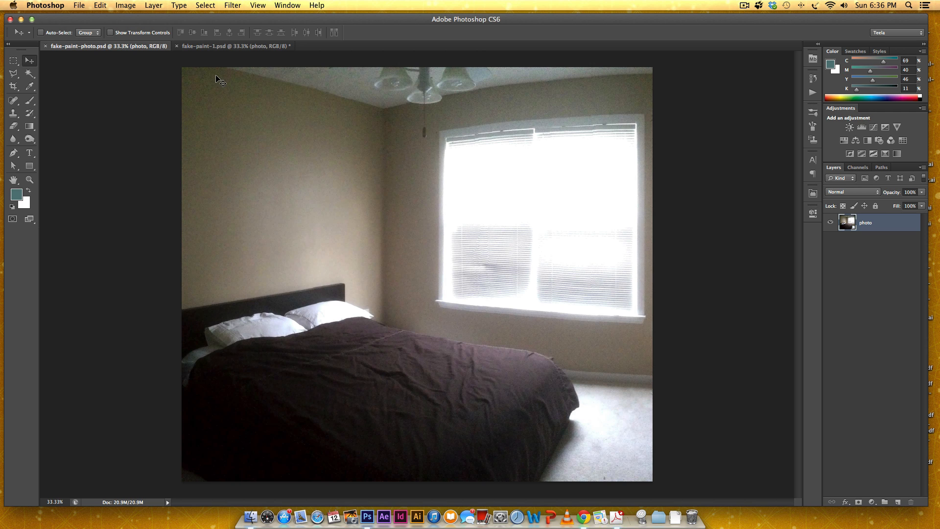
{"action": "mouse_move", "coordinate": [658, 423]}
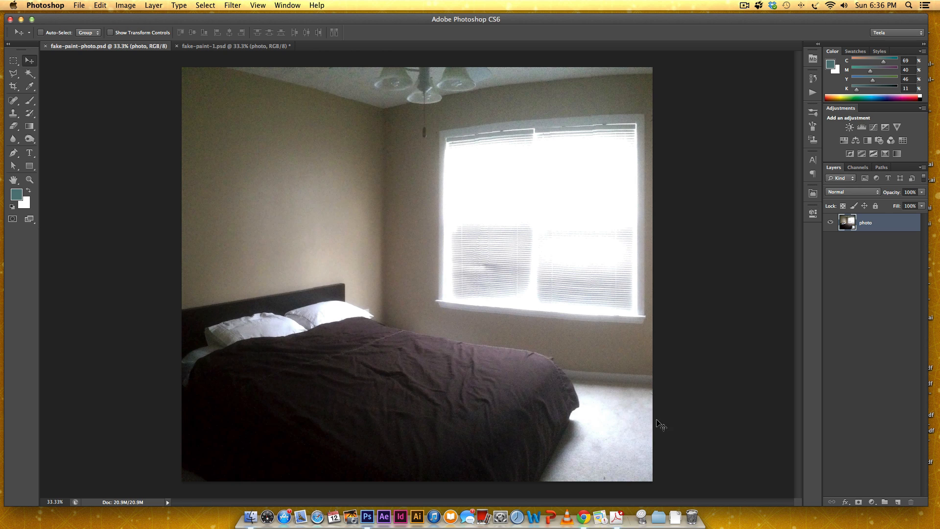
{"action": "mouse_move", "coordinate": [333, 151]}
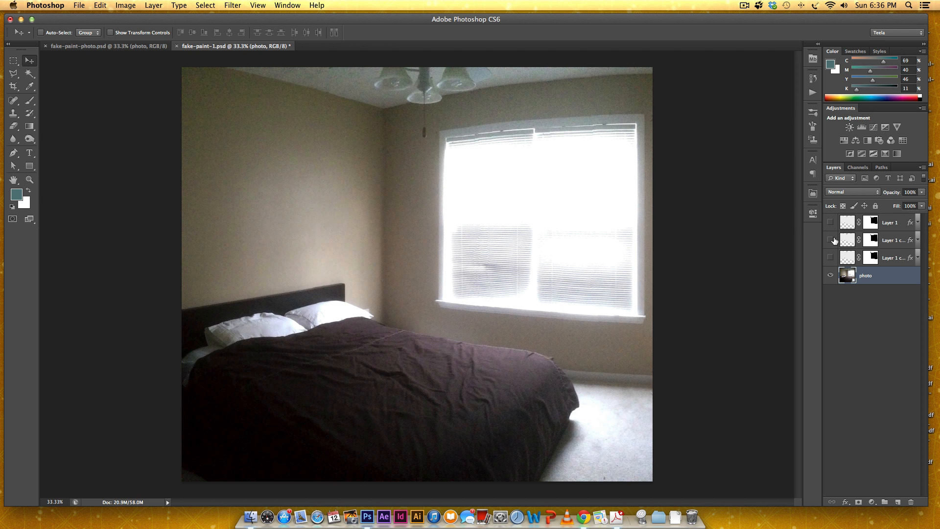
{"action": "left_click", "coordinate": [831, 257]}
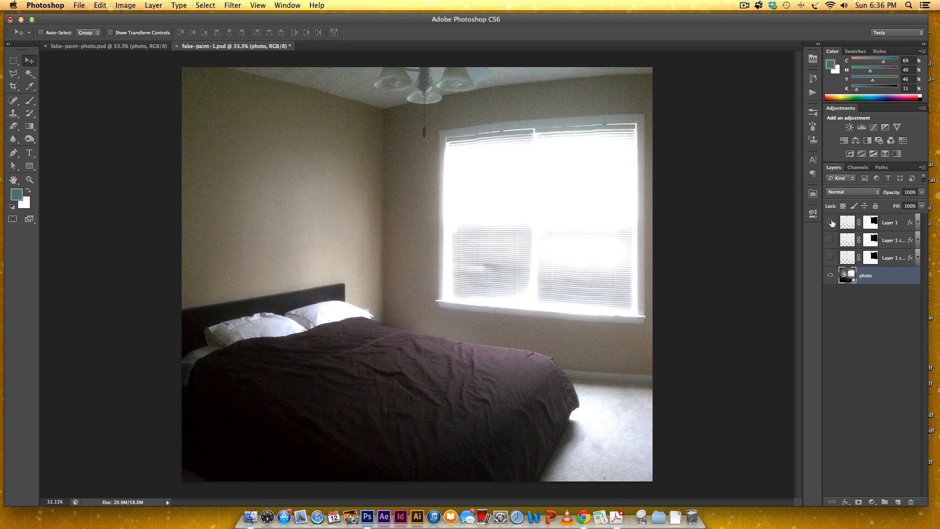
{"action": "left_click", "coordinate": [831, 222]}
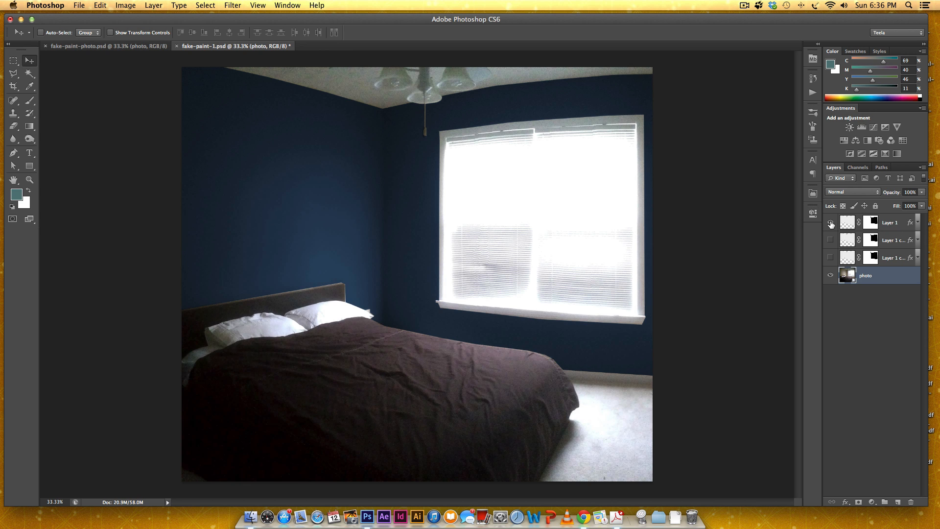
{"action": "left_click", "coordinate": [102, 46]}
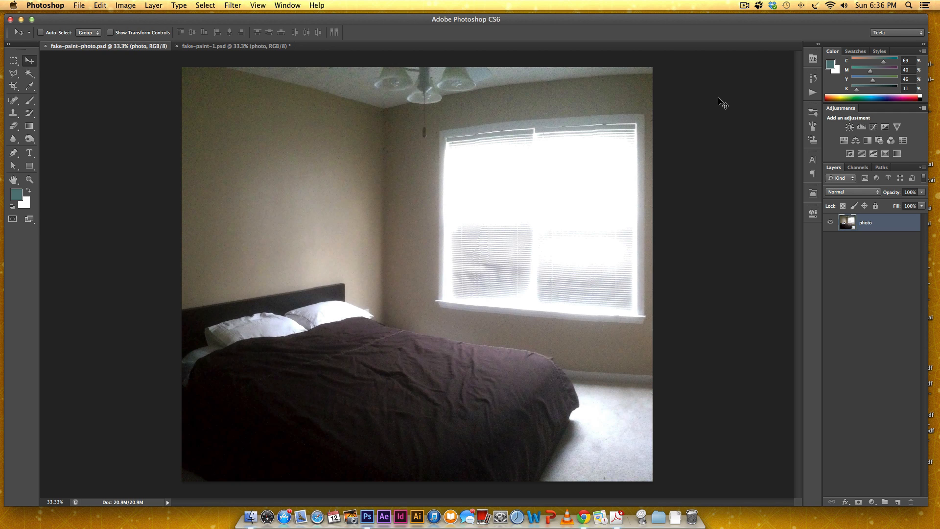
{"action": "mouse_move", "coordinate": [536, 102]}
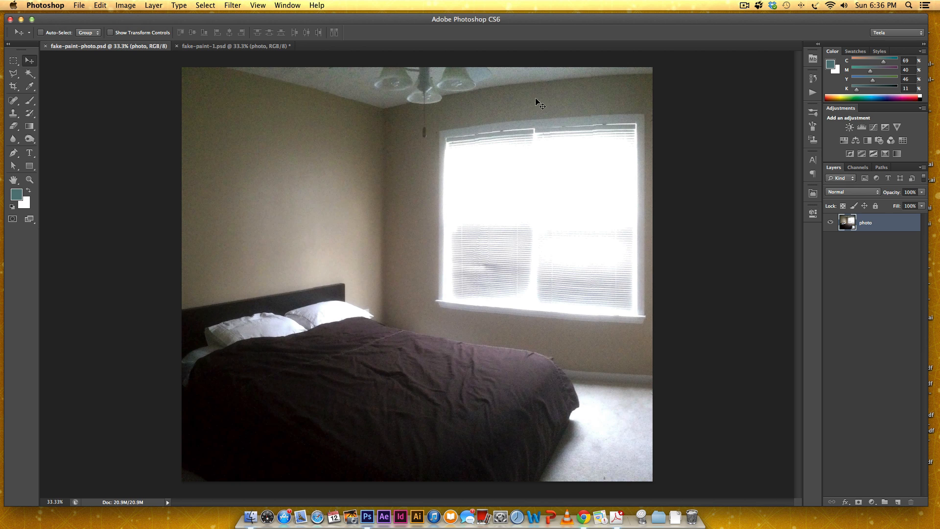
{"action": "mouse_move", "coordinate": [387, 115]}
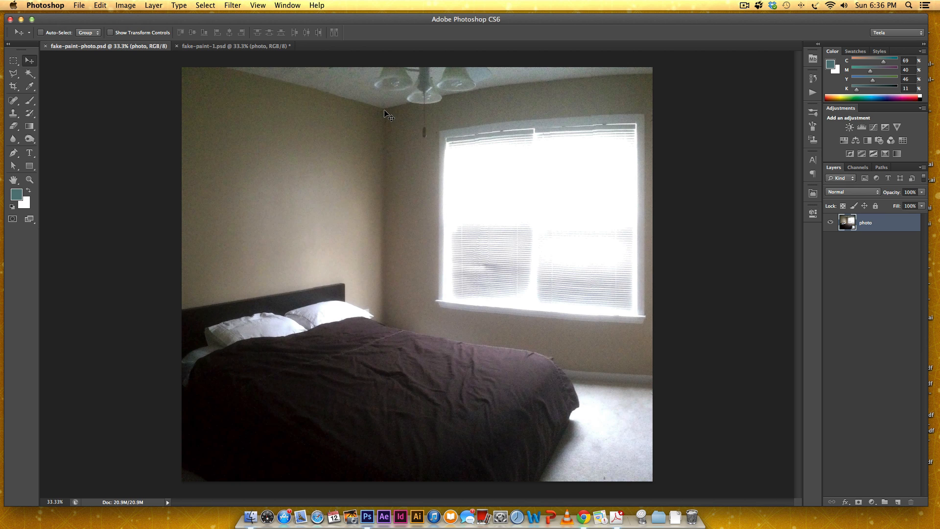
{"action": "mouse_move", "coordinate": [659, 82]}
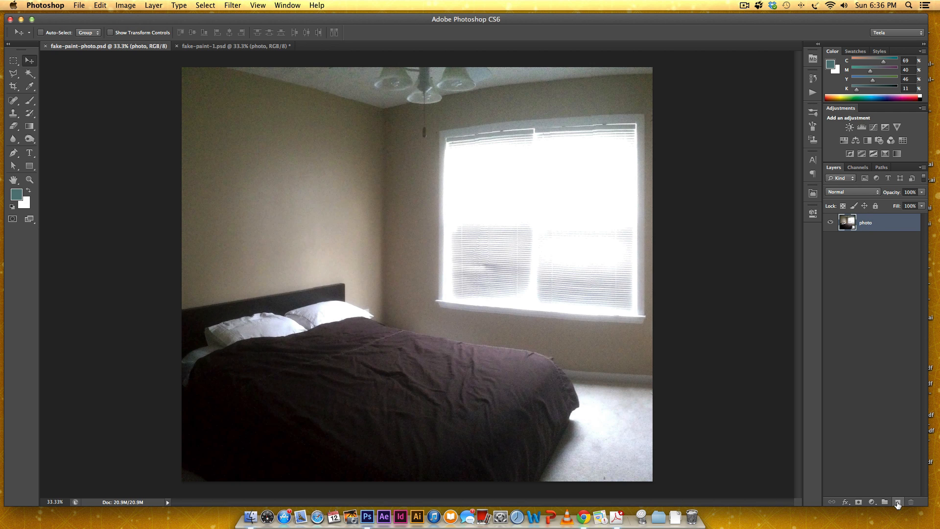
Add an empty layer above the photo and choose the Polygonal Lasso Tool.
{"action": "left_click", "coordinate": [898, 502]}
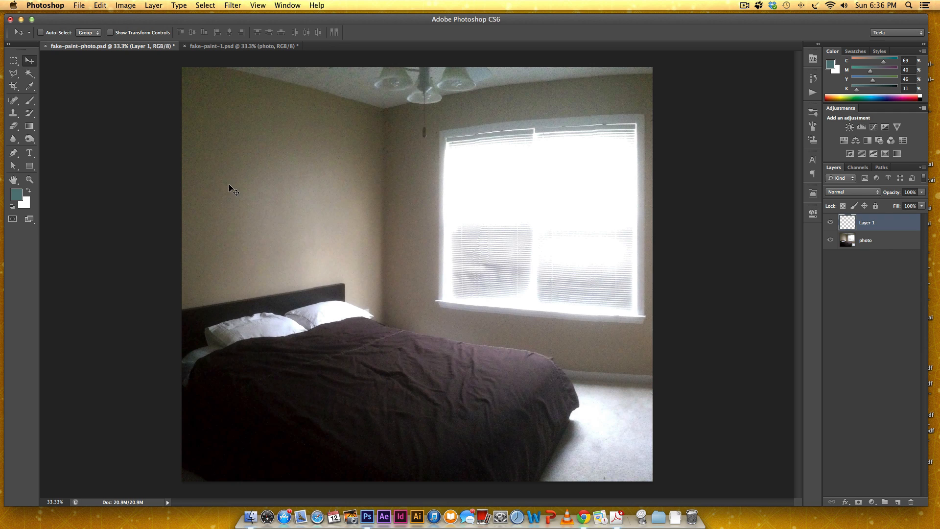
{"action": "left_click", "coordinate": [12, 74]}
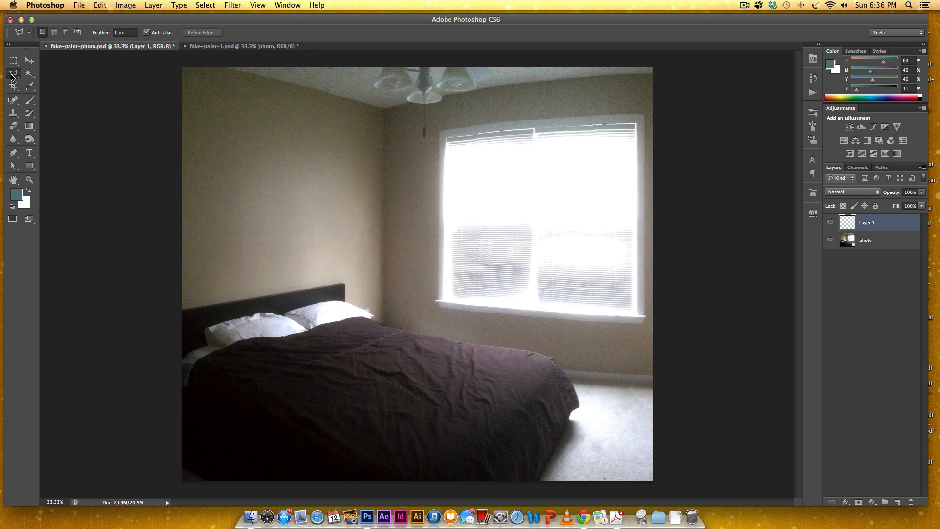
{"action": "mouse_move", "coordinate": [11, 74]}
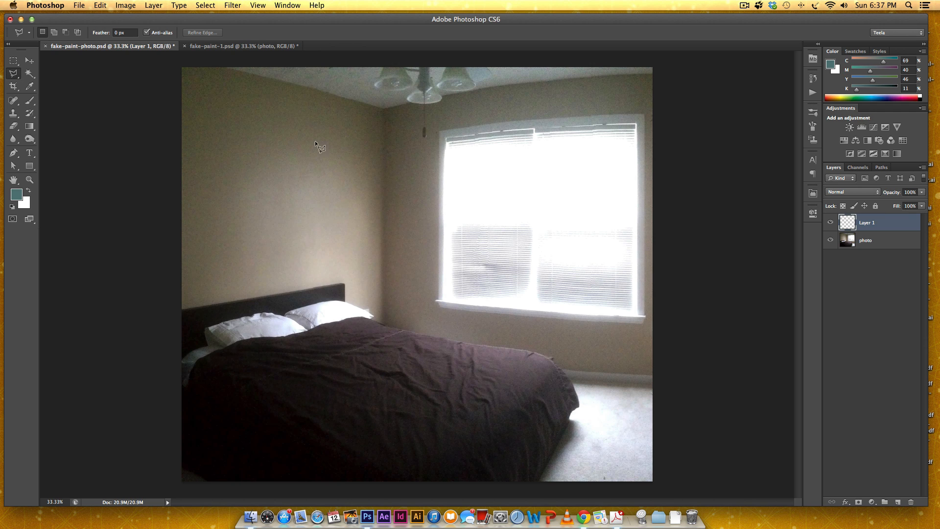
{"action": "mouse_move", "coordinate": [219, 69]}
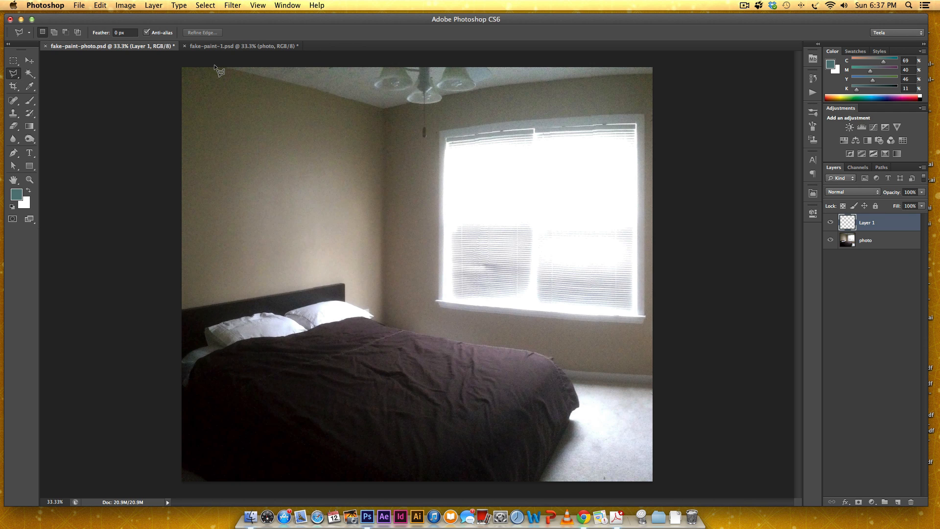
Trace the wall selection along the ceiling line and down the right wall edge.
{"action": "left_click_drag", "start_coordinate": [219, 69], "coordinate": [321, 93]}
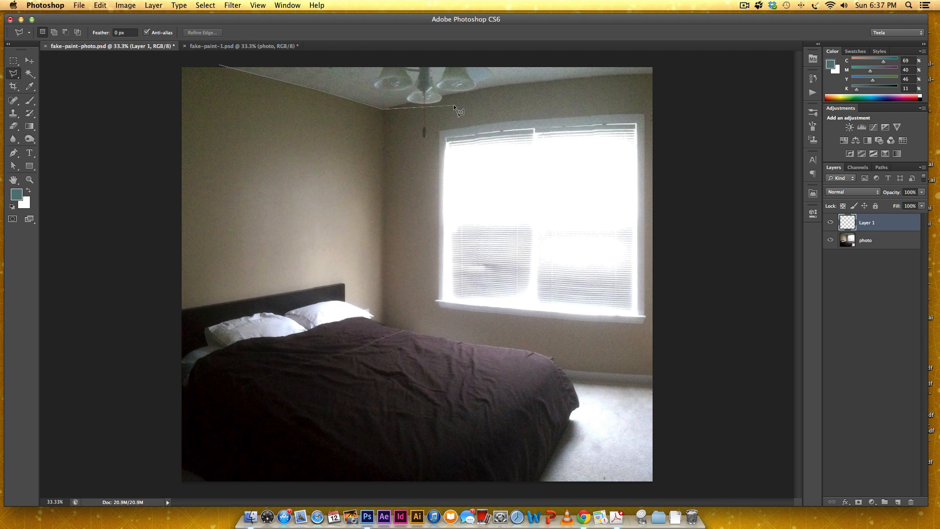
{"action": "mouse_move", "coordinate": [499, 89]}
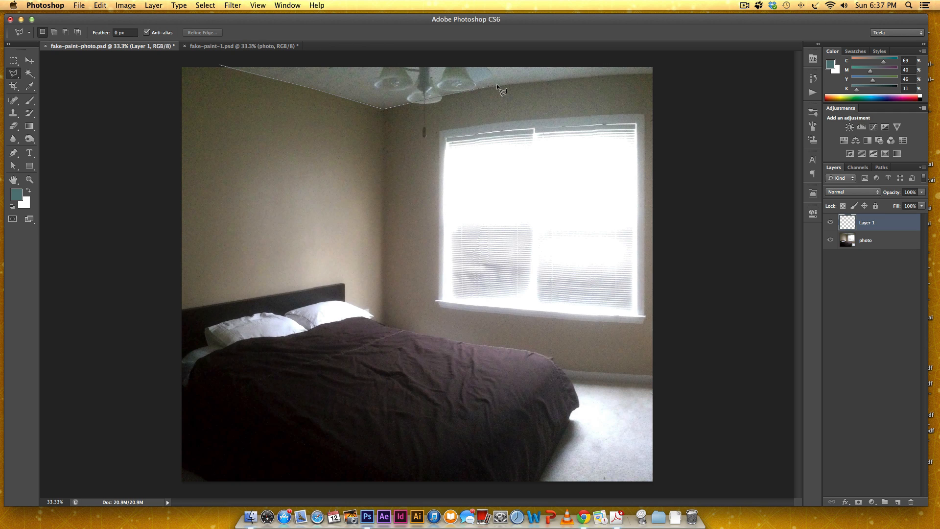
{"action": "mouse_move", "coordinate": [590, 80]}
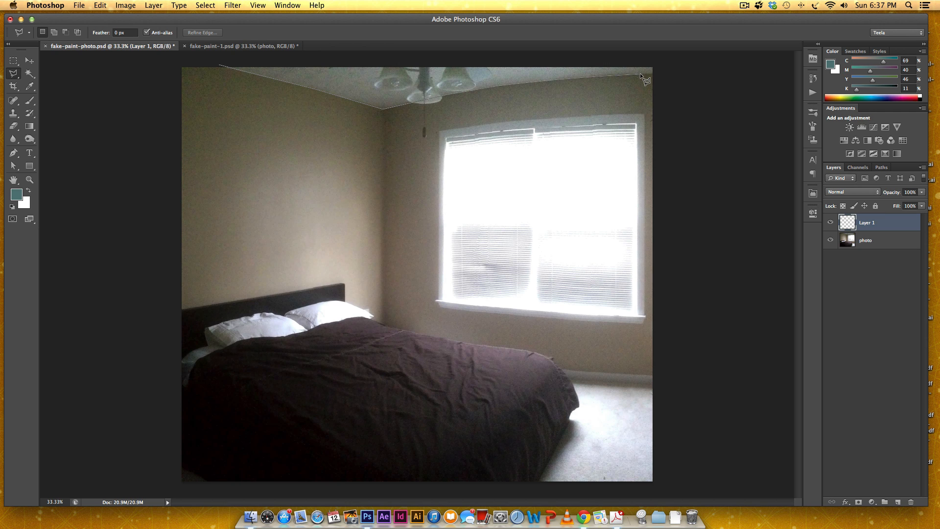
{"action": "left_click_drag", "start_coordinate": [644, 78], "coordinate": [641, 297]}
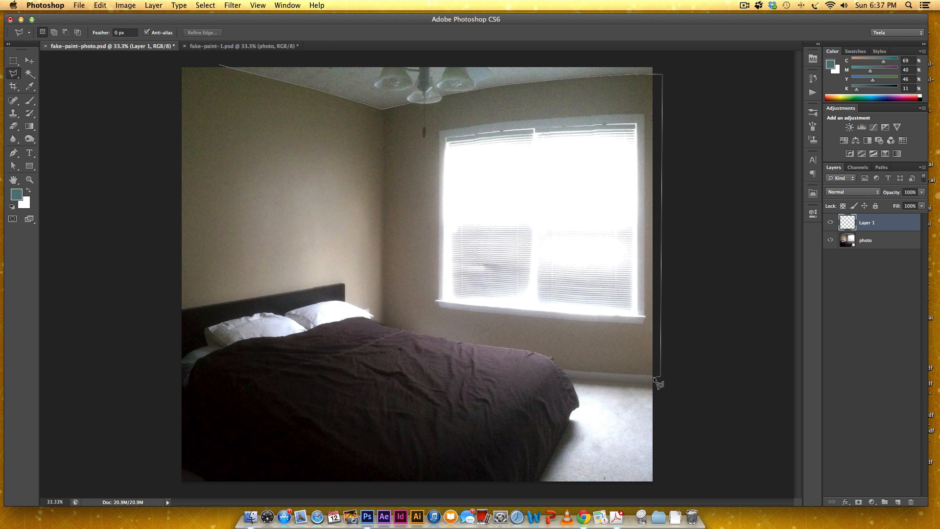
{"action": "mouse_move", "coordinate": [562, 370]}
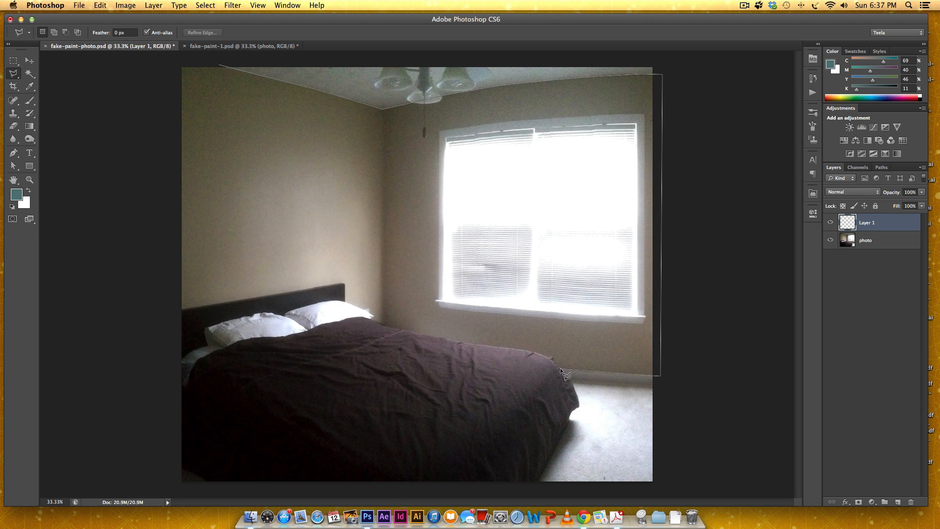
{"action": "mouse_move", "coordinate": [557, 365]}
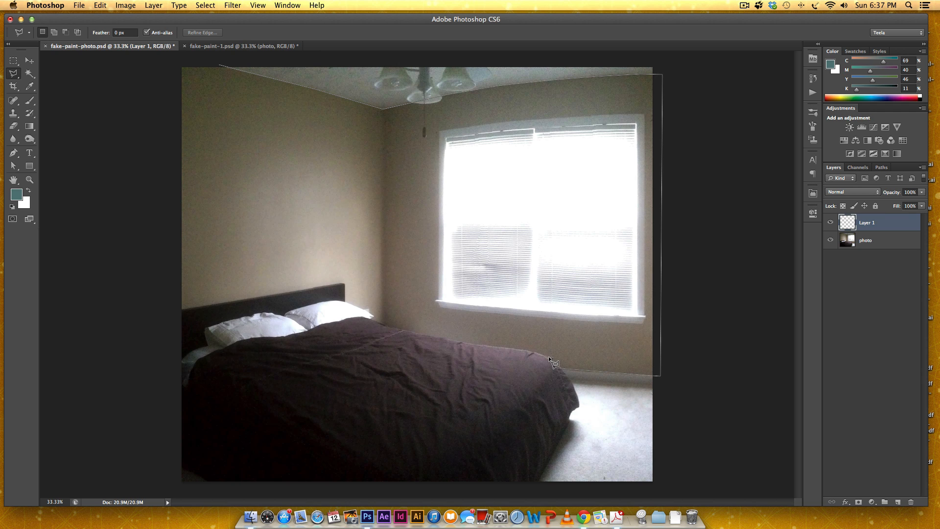
{"action": "mouse_move", "coordinate": [517, 352]}
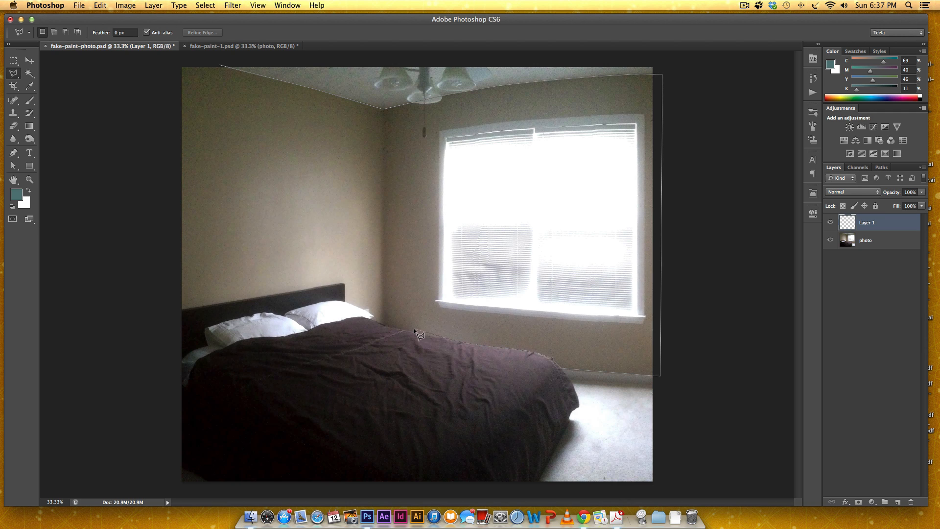
{"action": "mouse_move", "coordinate": [384, 327]}
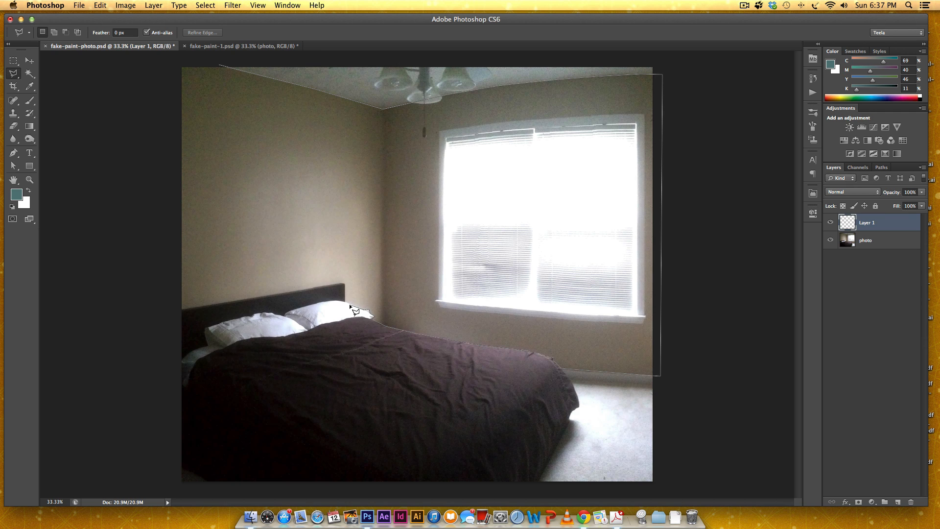
{"action": "mouse_move", "coordinate": [348, 285]}
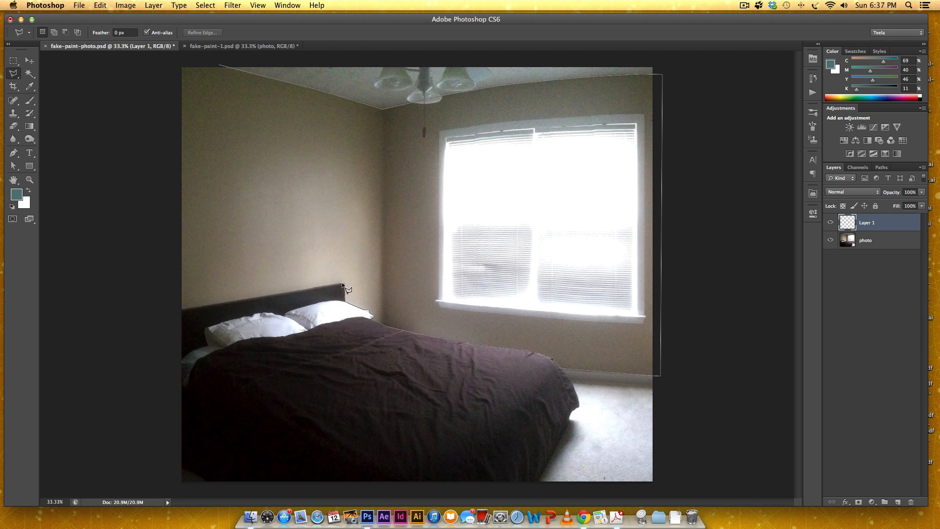
{"action": "mouse_move", "coordinate": [339, 286]}
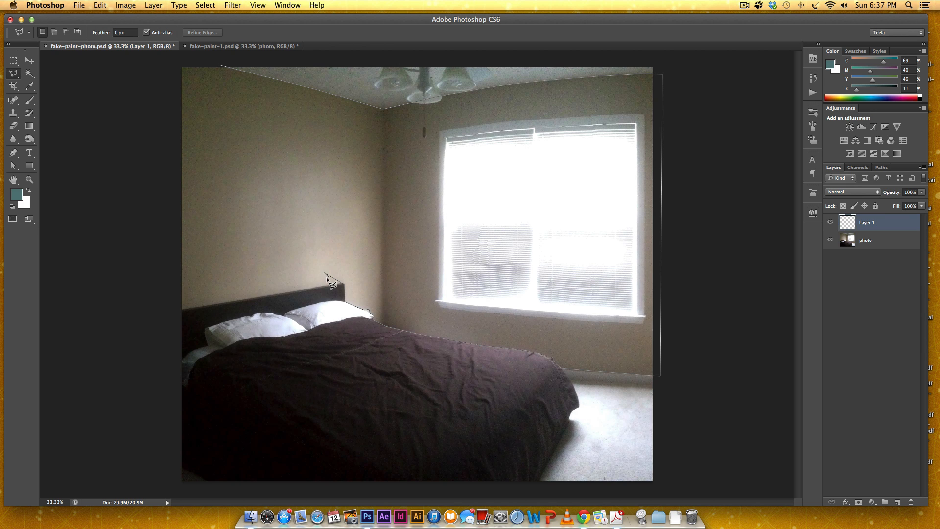
{"action": "mouse_move", "coordinate": [322, 280]}
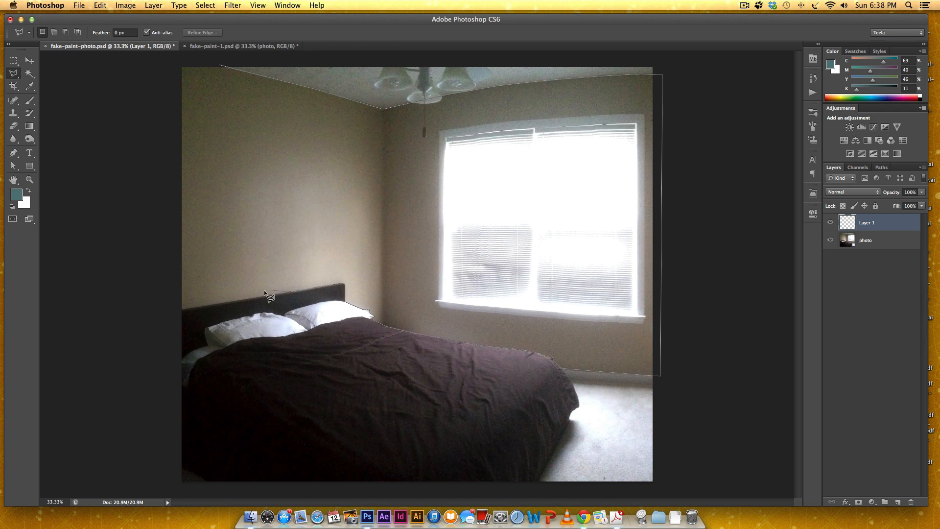
{"action": "mouse_move", "coordinate": [212, 307]}
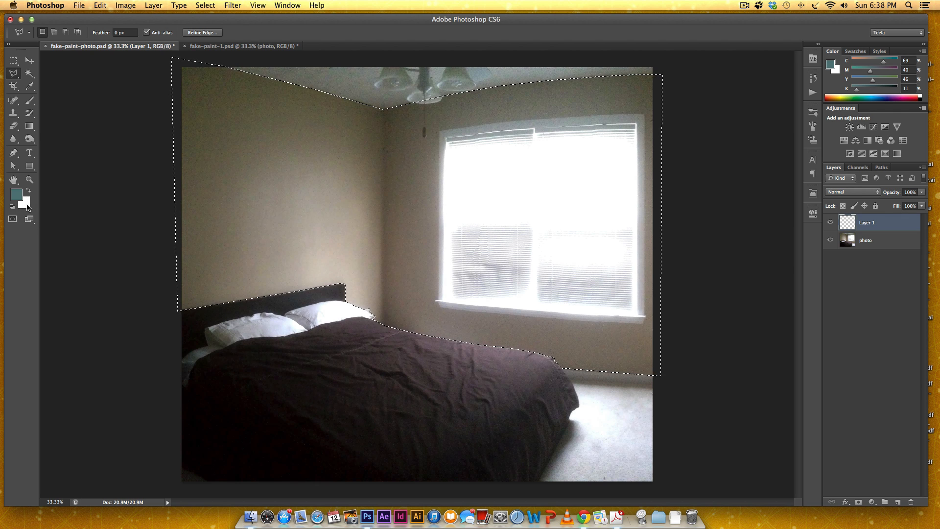
{"action": "left_click", "coordinate": [24, 202]}
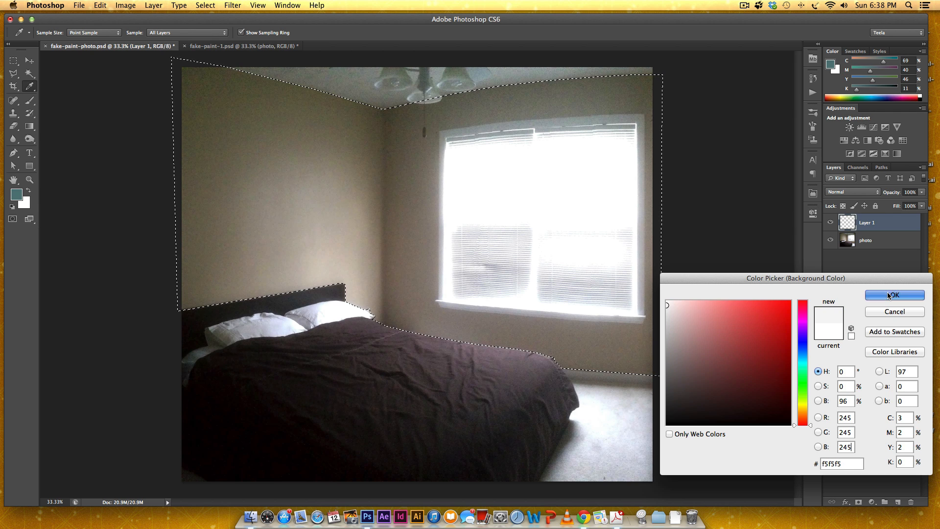
{"action": "left_click", "coordinate": [894, 295]}
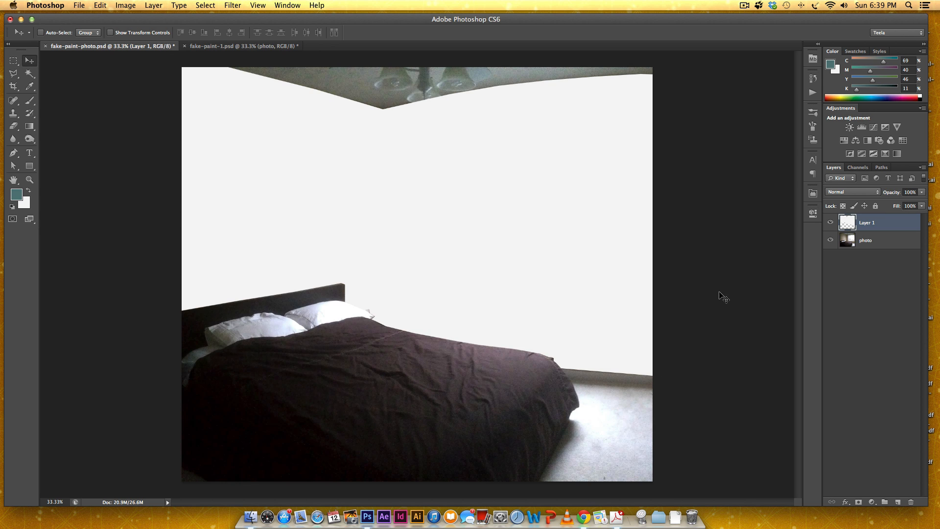
{"action": "mouse_move", "coordinate": [706, 313]}
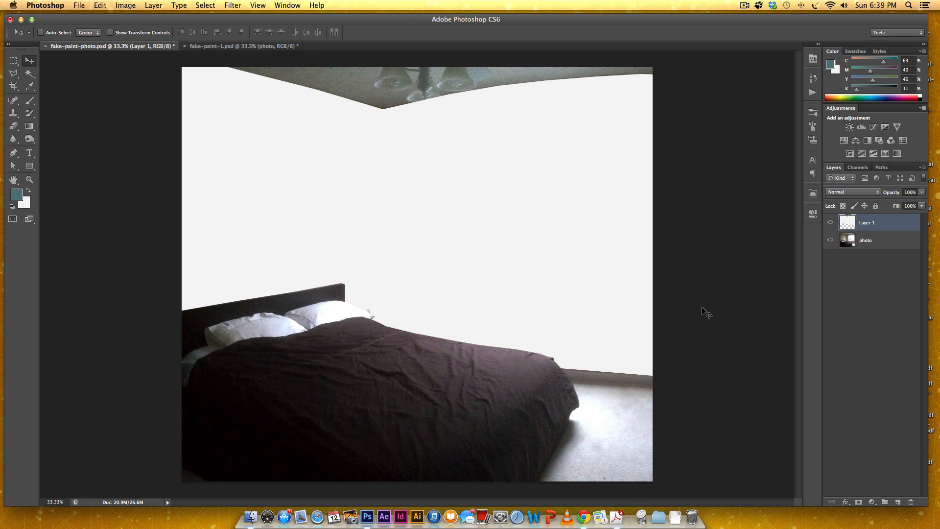
{"action": "mouse_move", "coordinate": [434, 130]}
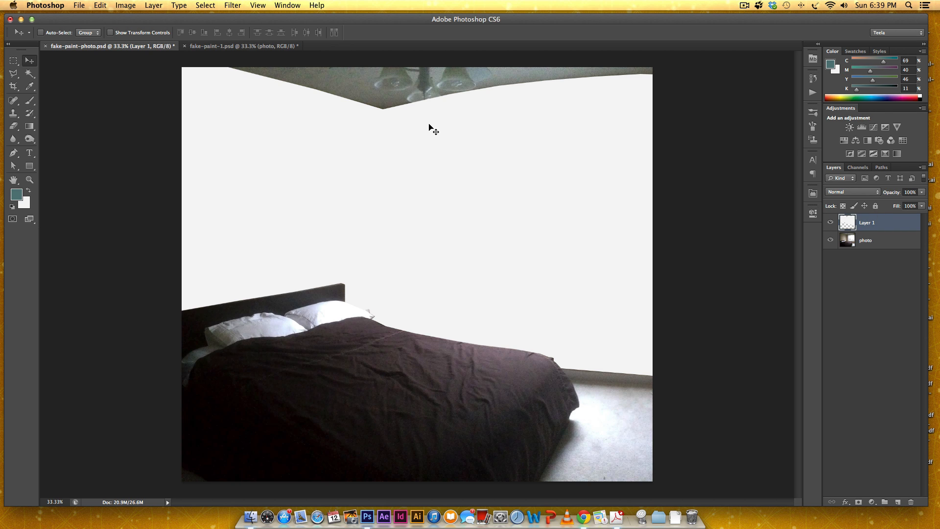
{"action": "mouse_move", "coordinate": [437, 106]}
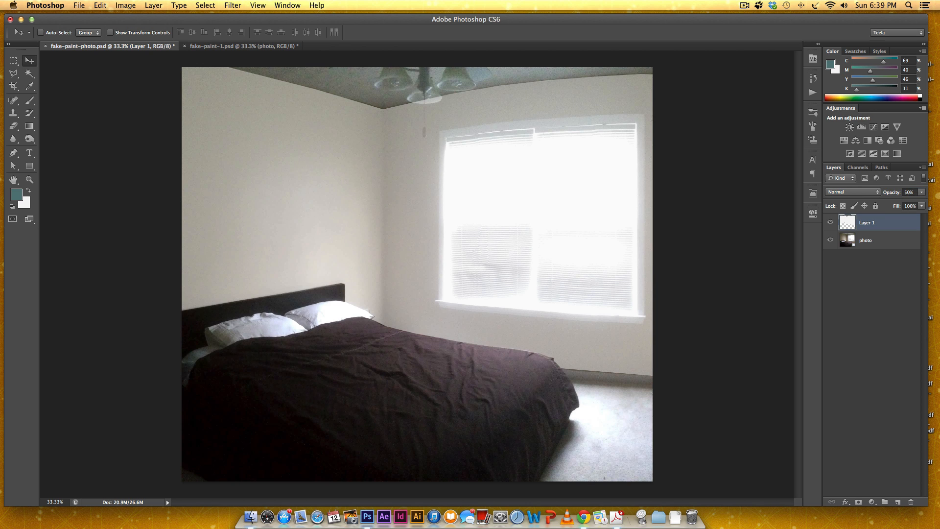
{"action": "mouse_move", "coordinate": [660, 82]}
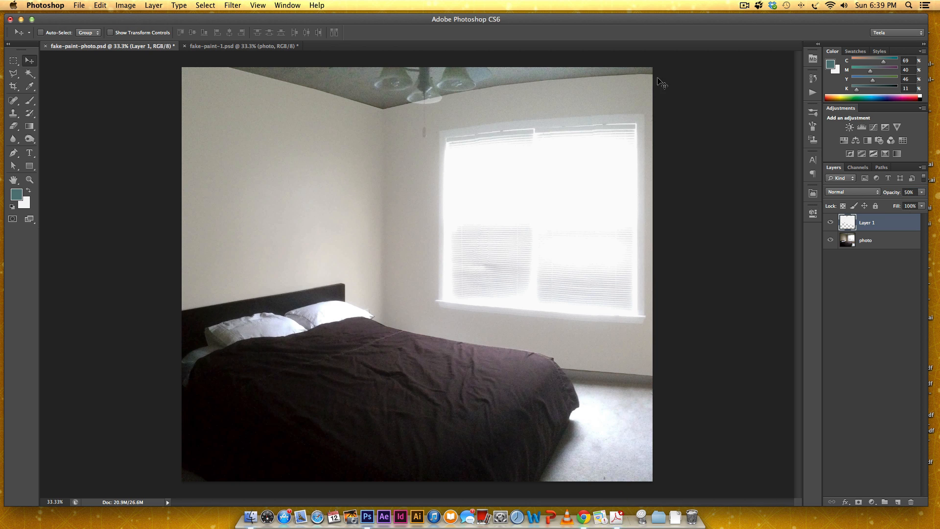
{"action": "mouse_move", "coordinate": [630, 265]}
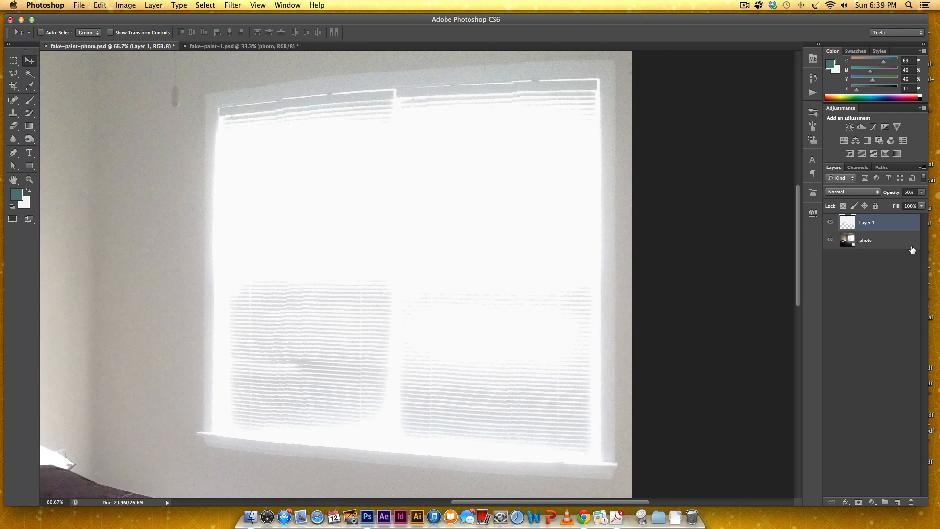
{"action": "mouse_move", "coordinate": [853, 405]}
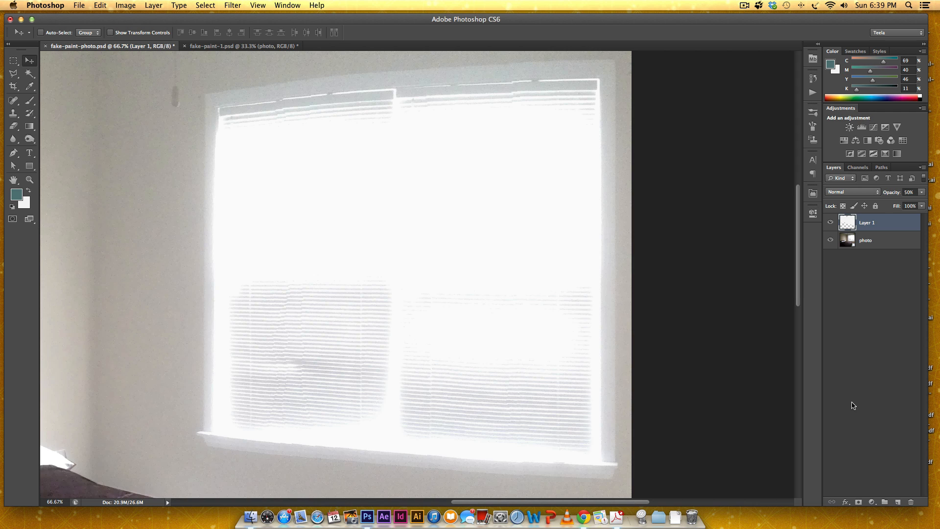
{"action": "mouse_move", "coordinate": [858, 501]}
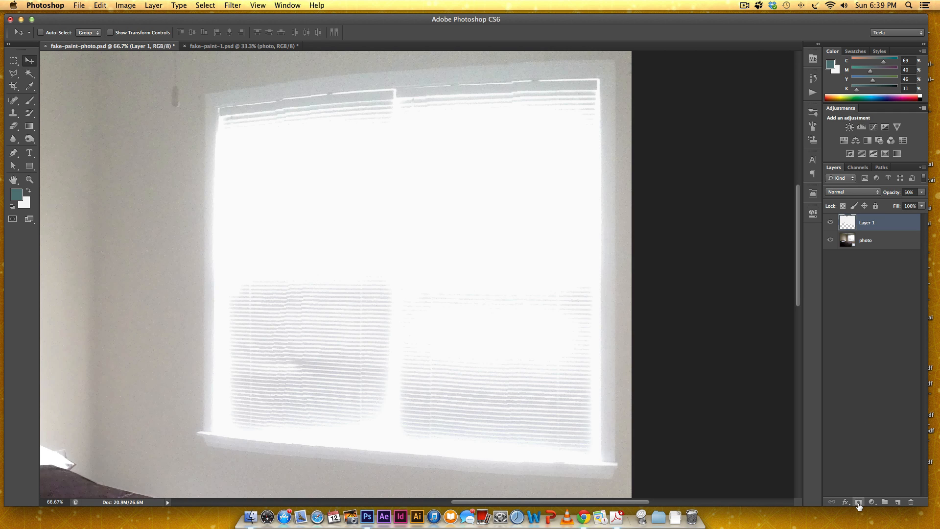
{"action": "mouse_move", "coordinate": [860, 505]}
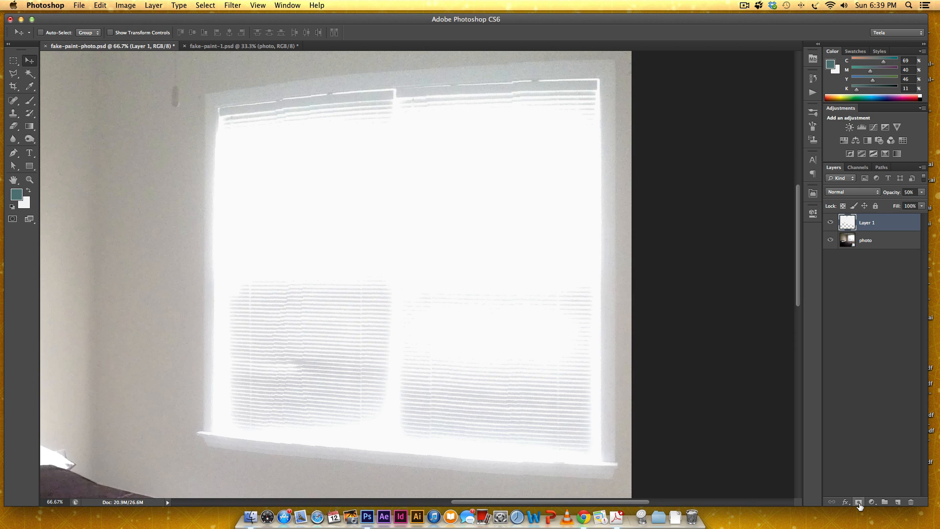
Add a mask to the wall layer, fill the traced window black, then deselect.
{"action": "left_click", "coordinate": [858, 502]}
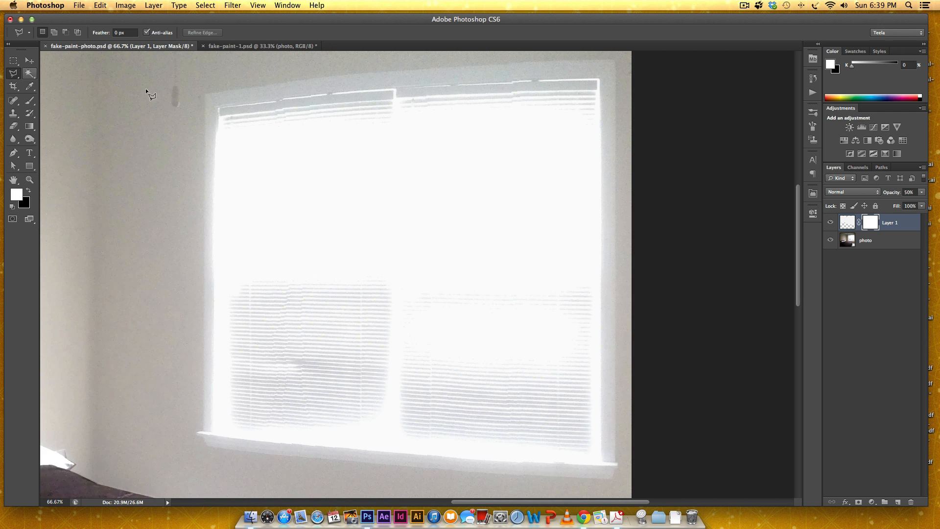
{"action": "mouse_move", "coordinate": [210, 101]}
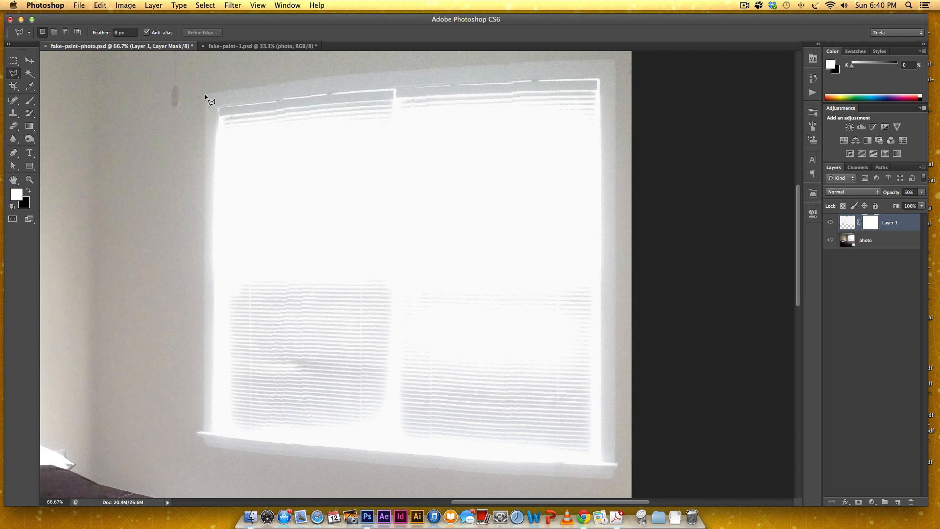
{"action": "left_click_drag", "start_coordinate": [210, 99], "coordinate": [303, 80]}
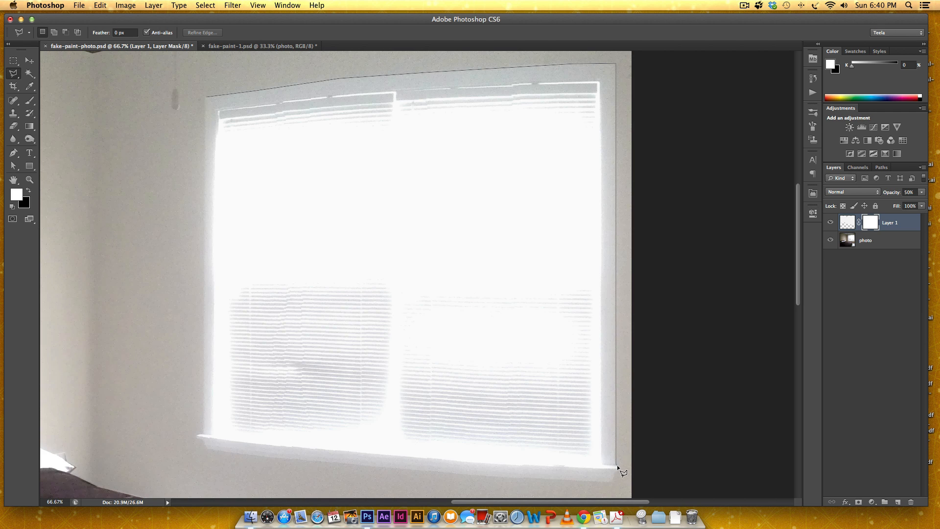
{"action": "mouse_move", "coordinate": [619, 491]}
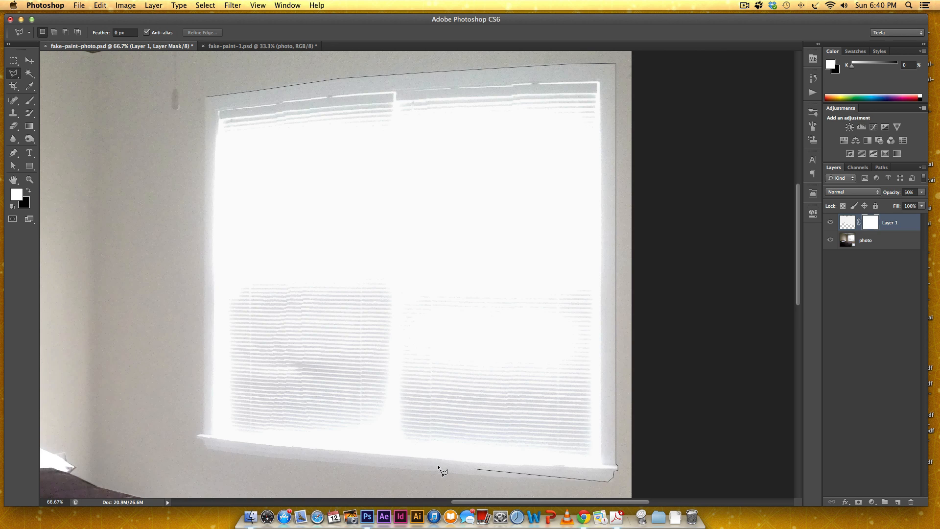
{"action": "mouse_move", "coordinate": [283, 460]}
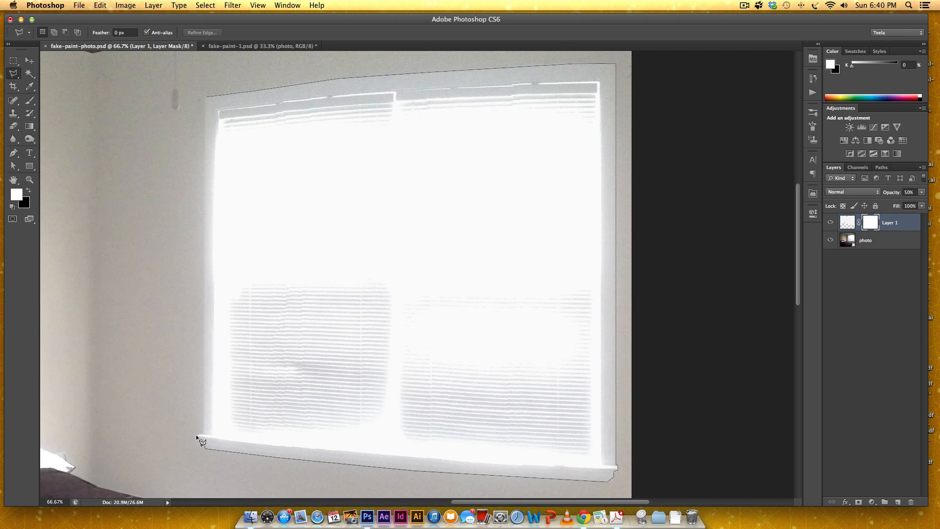
{"action": "left_click_drag", "start_coordinate": [201, 440], "coordinate": [211, 319]}
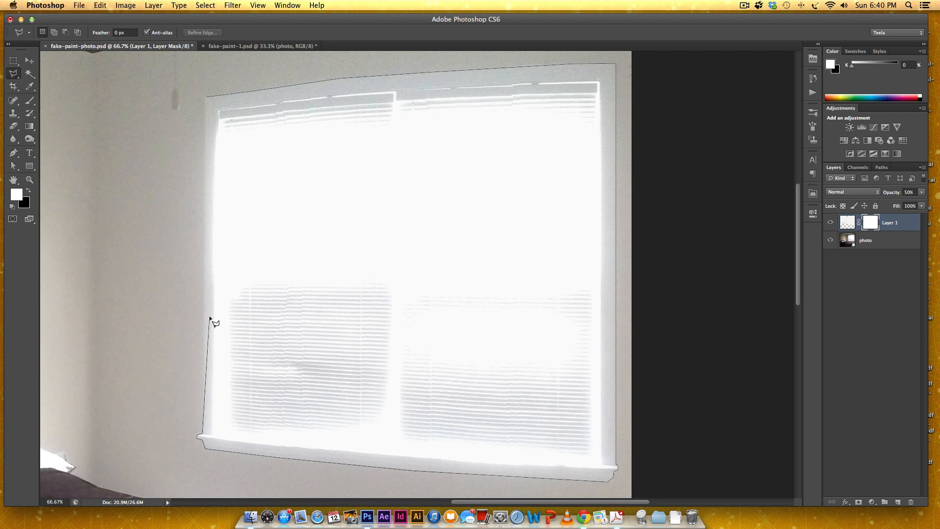
{"action": "mouse_move", "coordinate": [215, 162]}
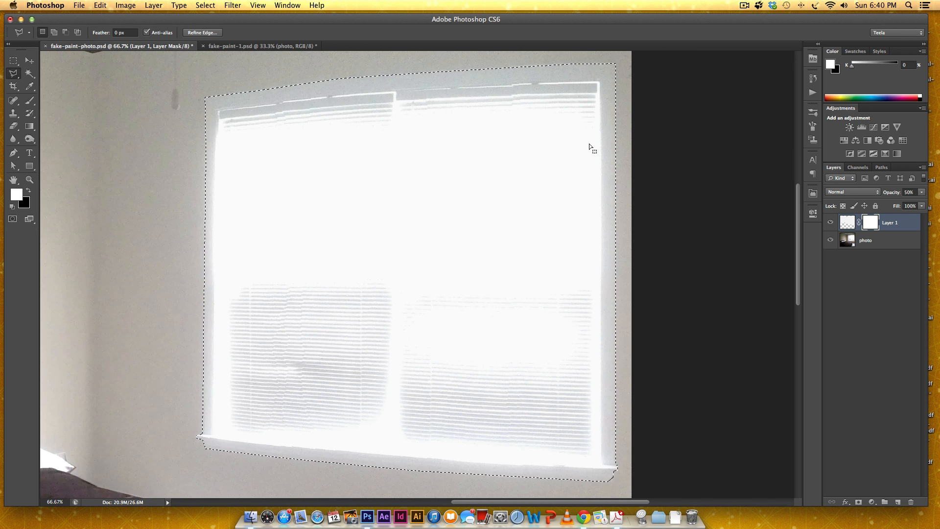
{"action": "mouse_move", "coordinate": [753, 259]}
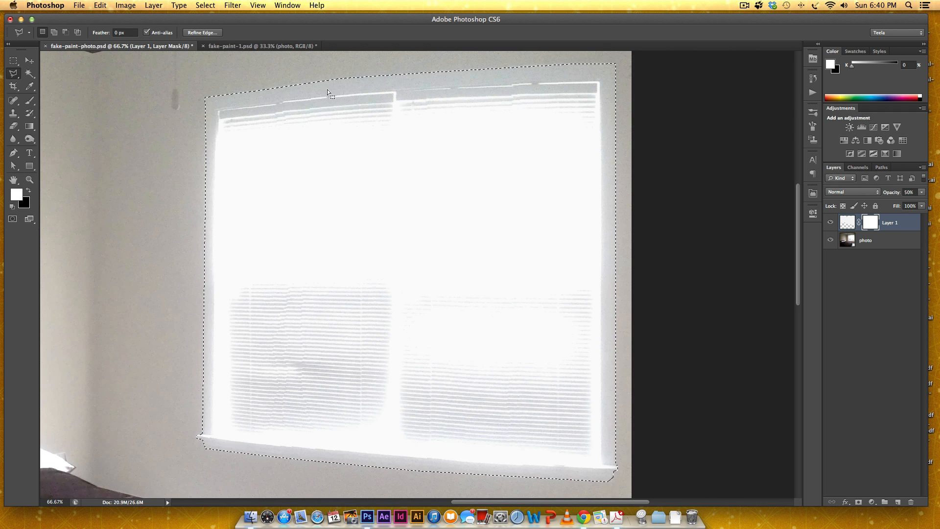
{"action": "mouse_move", "coordinate": [543, 251]}
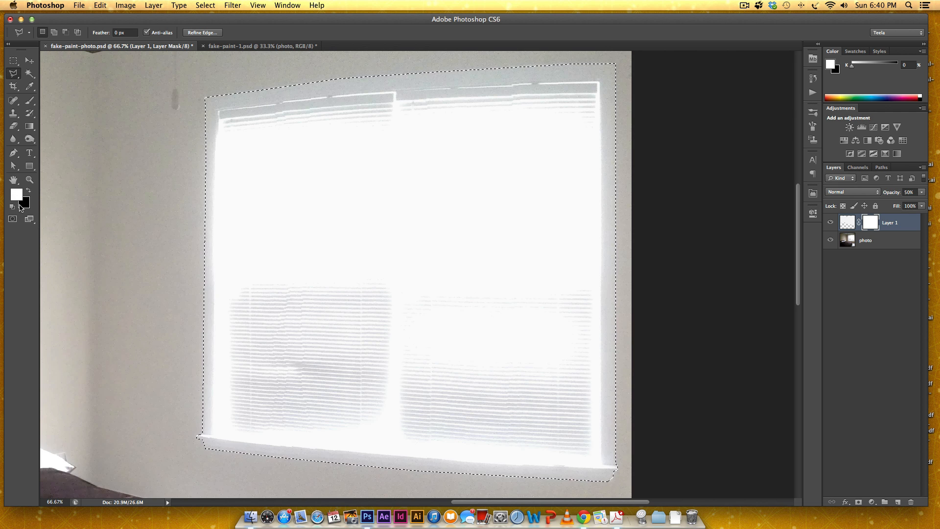
{"action": "mouse_move", "coordinate": [121, 101]}
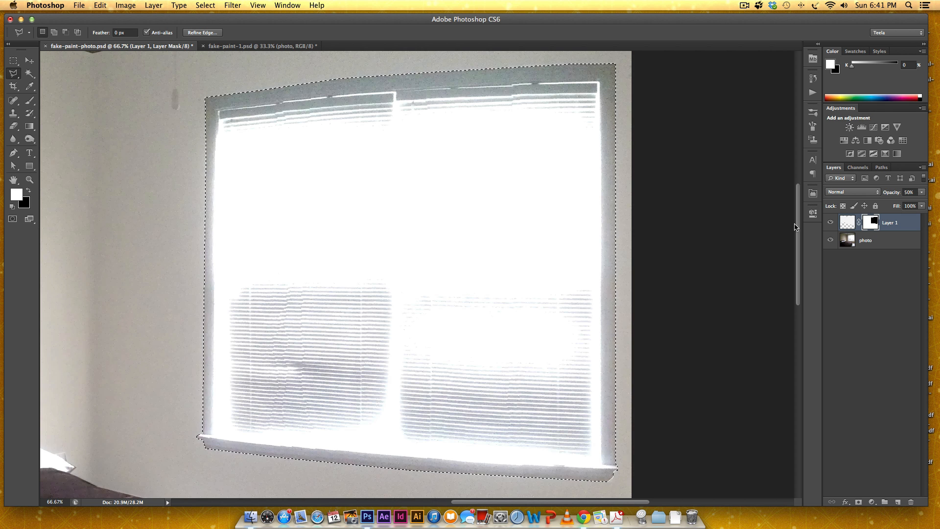
{"action": "key", "text": "cmd+d"}
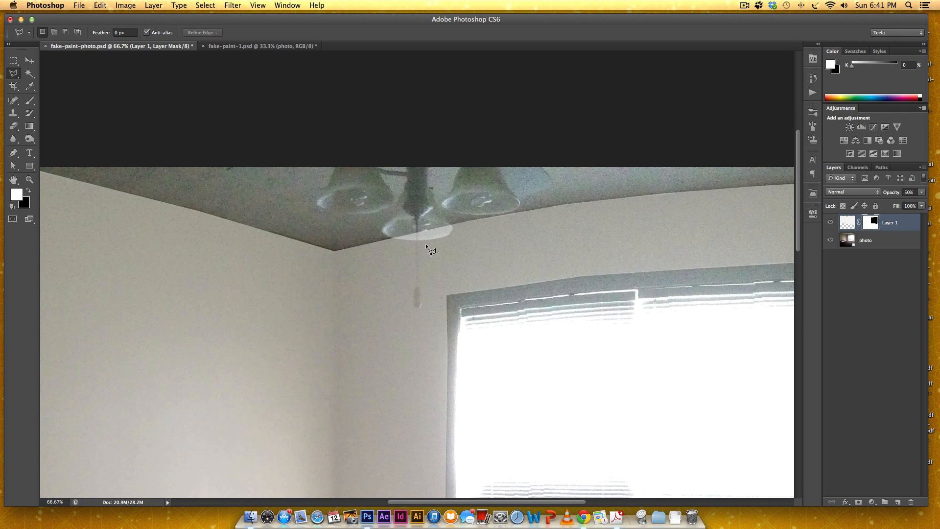
{"action": "mouse_move", "coordinate": [395, 242]}
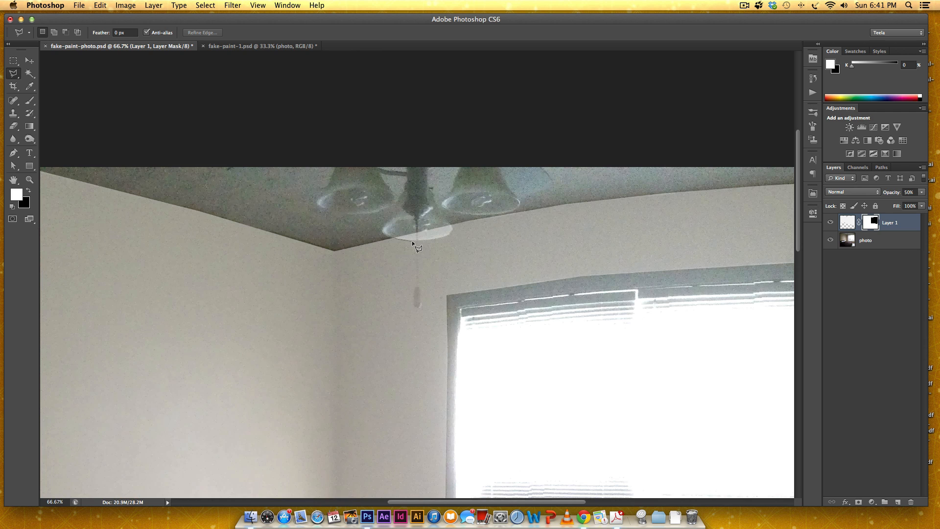
{"action": "mouse_move", "coordinate": [438, 243]}
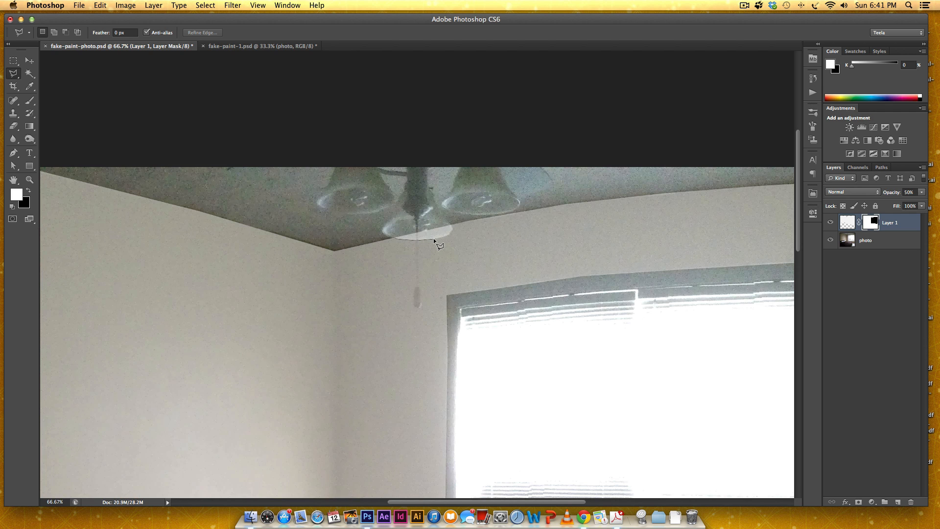
{"action": "mouse_move", "coordinate": [457, 234]}
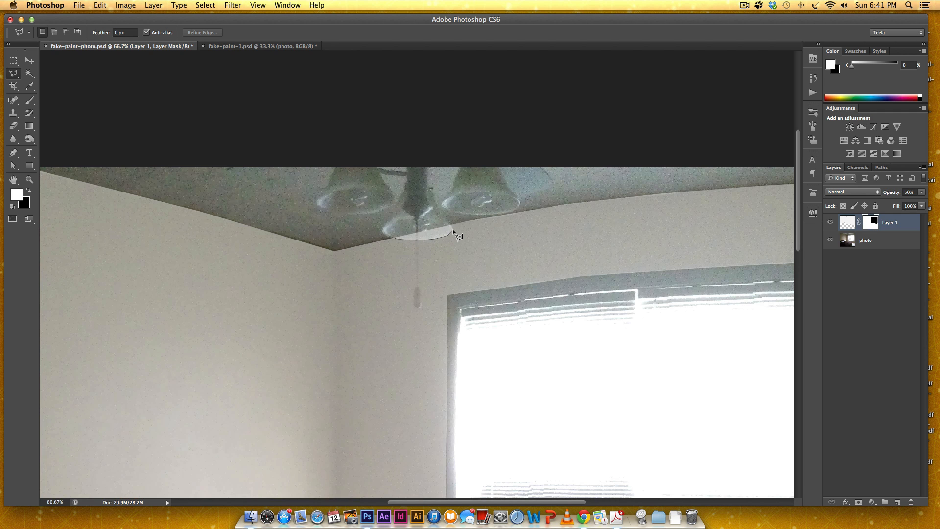
{"action": "mouse_move", "coordinate": [445, 223]}
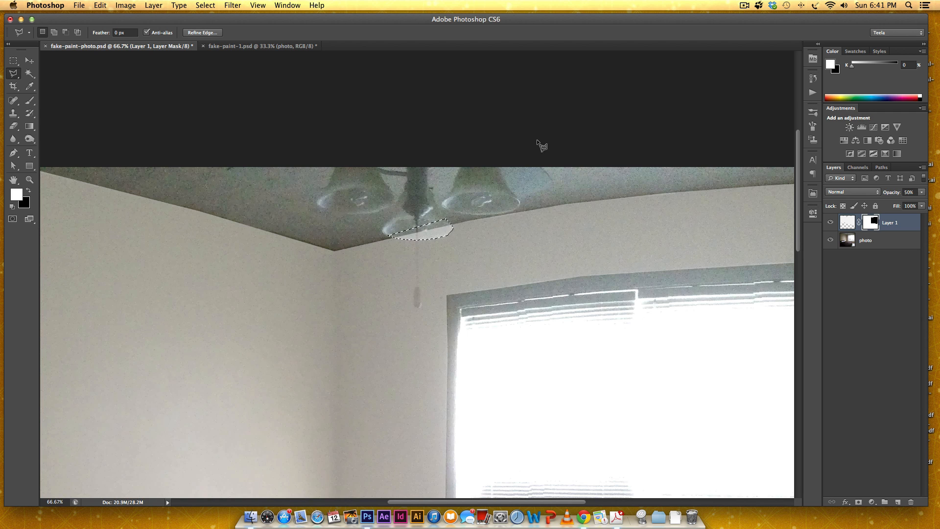
{"action": "mouse_move", "coordinate": [201, 220]}
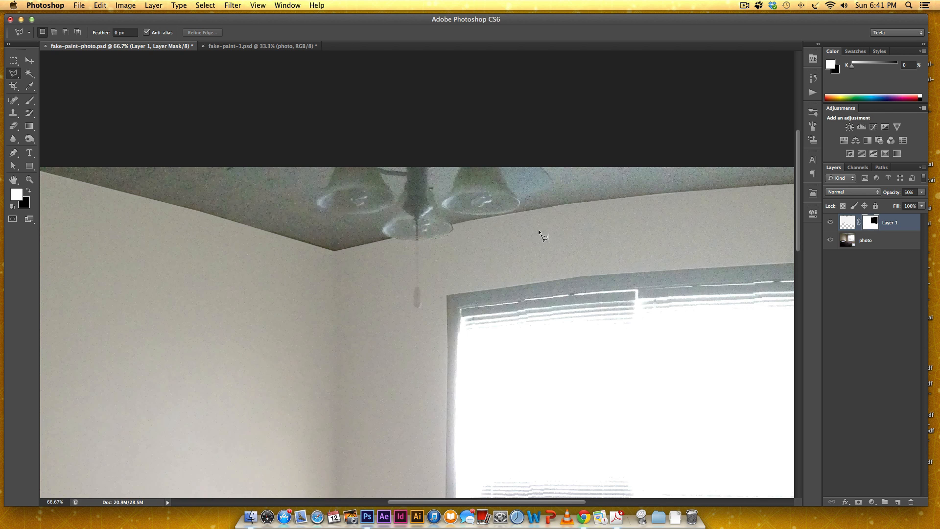
{"action": "mouse_move", "coordinate": [421, 249]}
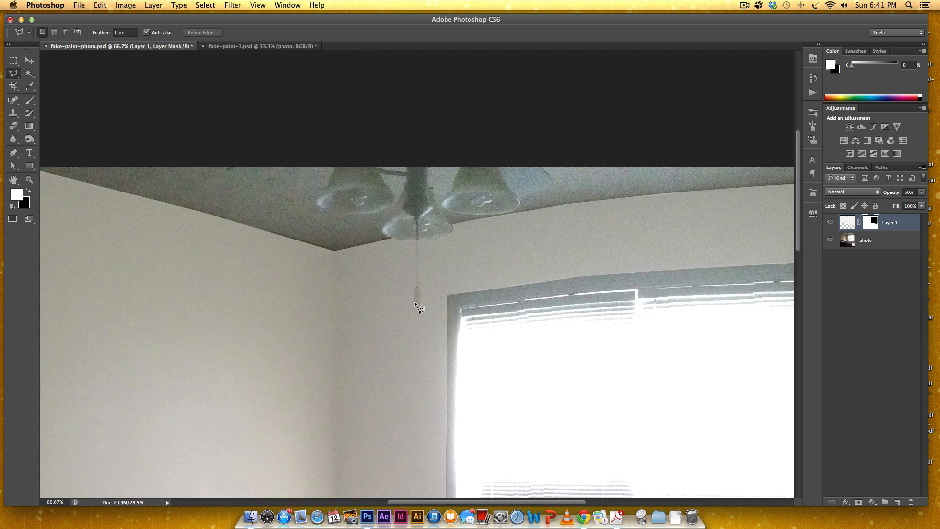
{"action": "mouse_move", "coordinate": [420, 307]}
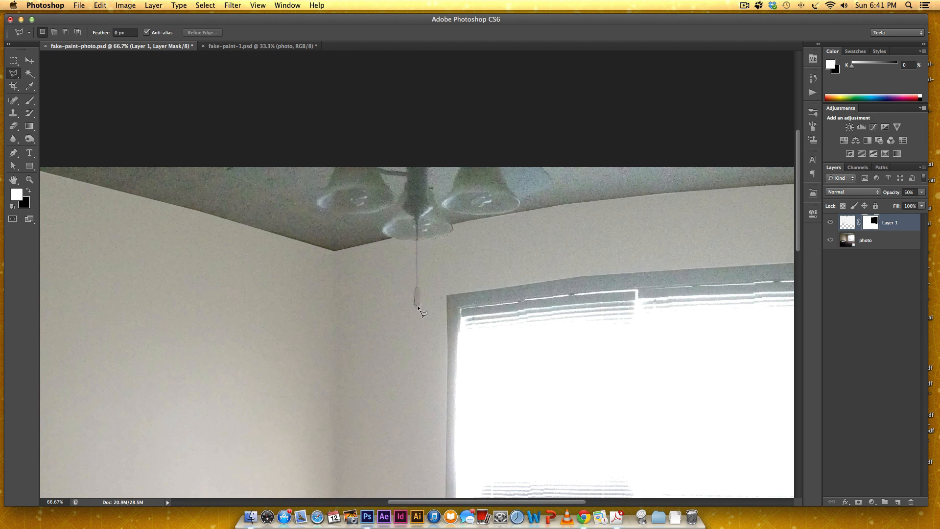
{"action": "mouse_move", "coordinate": [422, 305]}
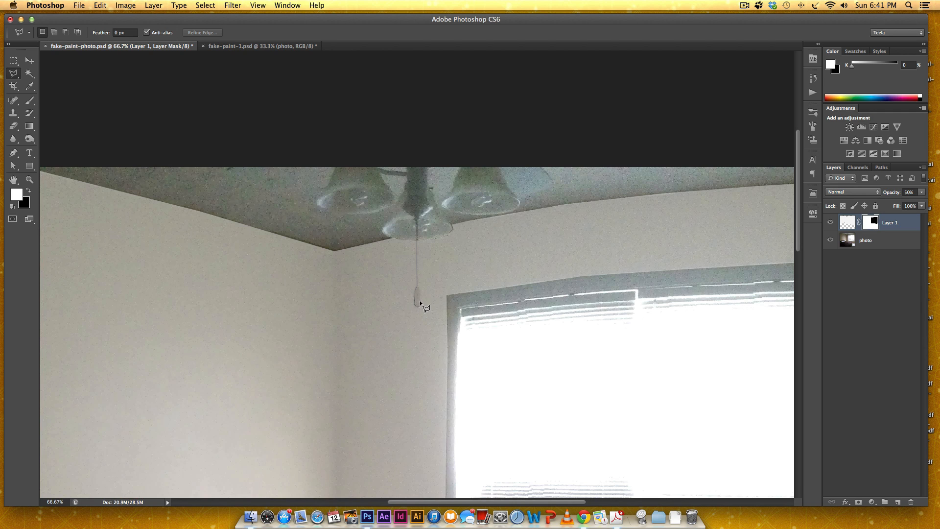
{"action": "mouse_move", "coordinate": [422, 290]}
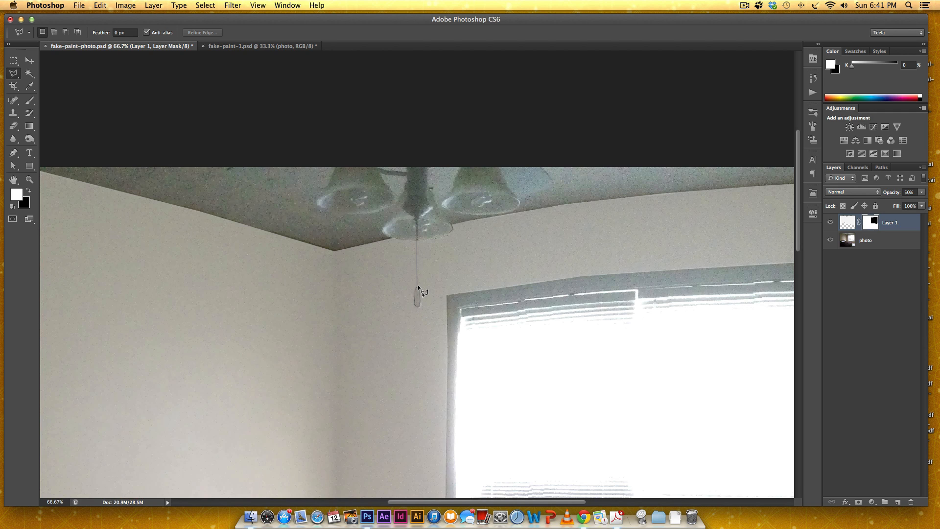
{"action": "mouse_move", "coordinate": [422, 227]}
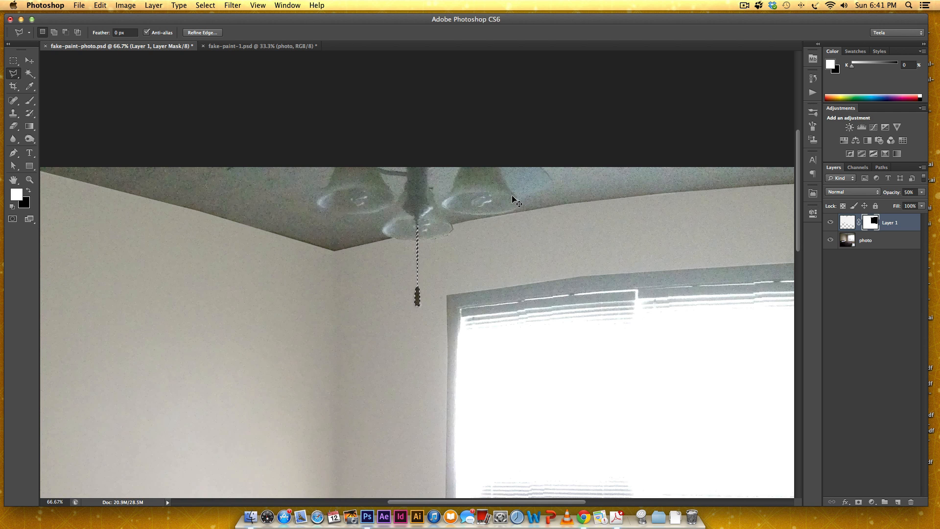
Click a toolbar control after masking the ceiling light and its pull chain.
{"action": "left_click", "coordinate": [29, 59]}
{"action": "type", "text": "100"}
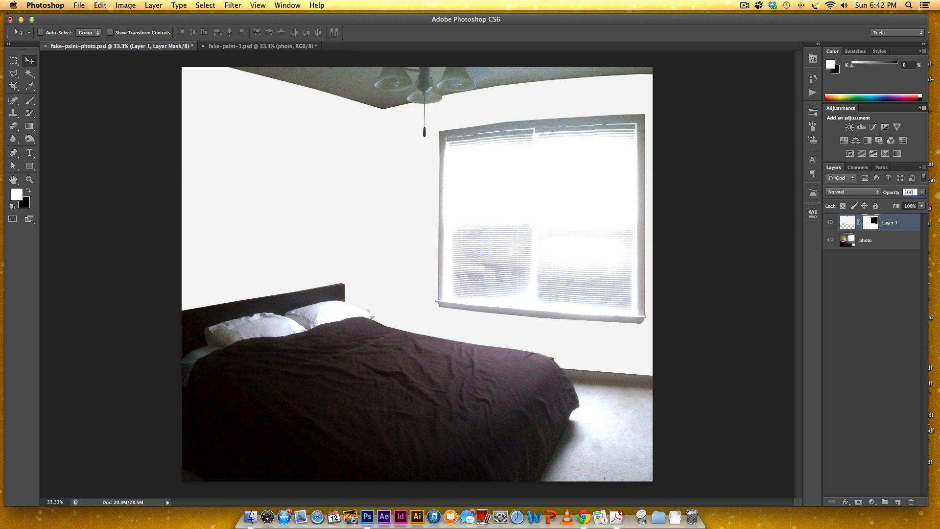
{"action": "mouse_move", "coordinate": [304, 85]}
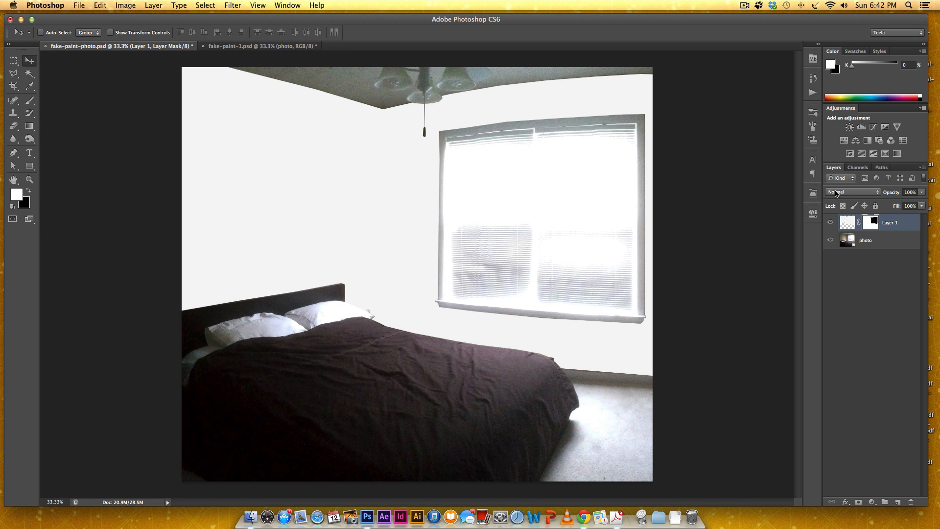
Set Layer 1's blend mode to Color.
{"action": "left_click", "coordinate": [849, 191]}
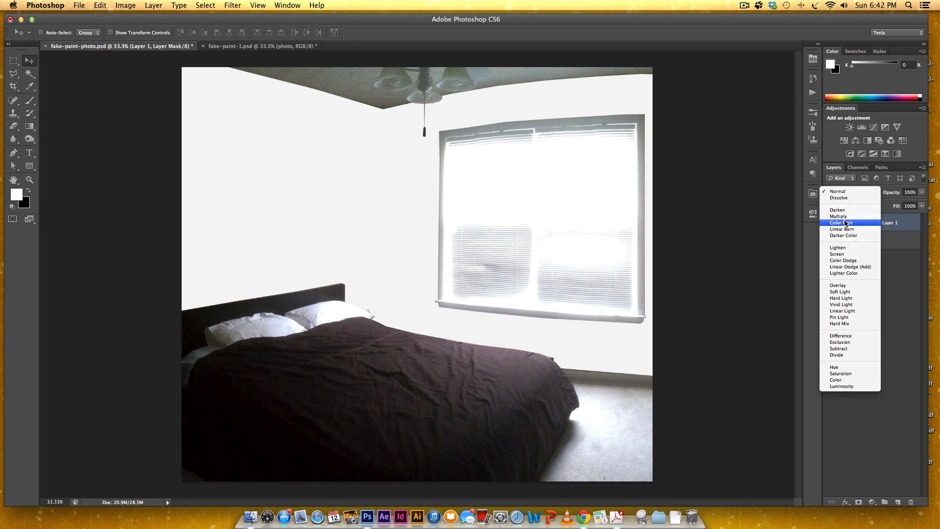
{"action": "left_click", "coordinate": [836, 379]}
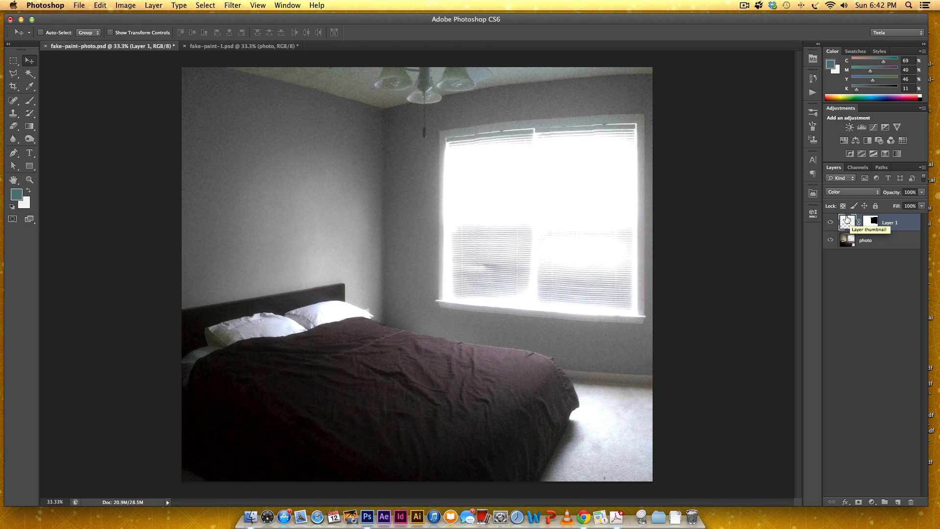
{"action": "mouse_move", "coordinate": [617, 364]}
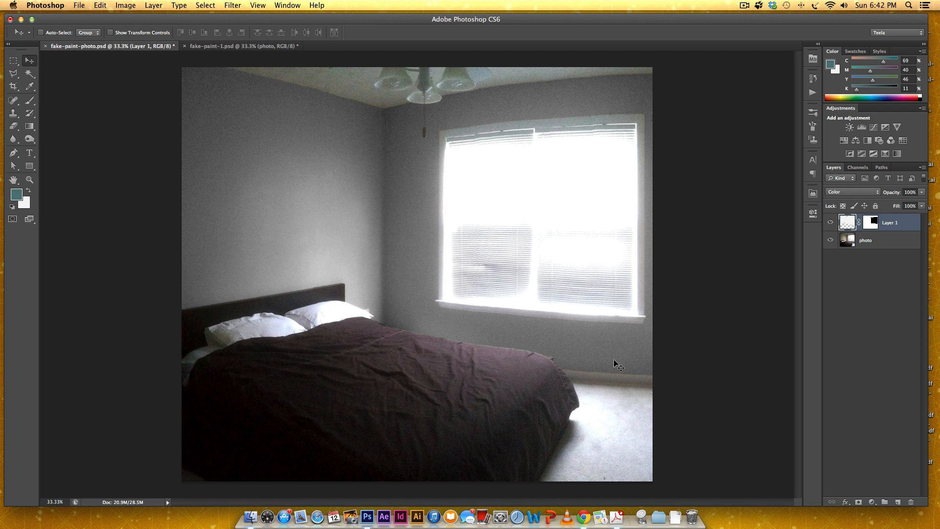
{"action": "mouse_move", "coordinate": [769, 190]}
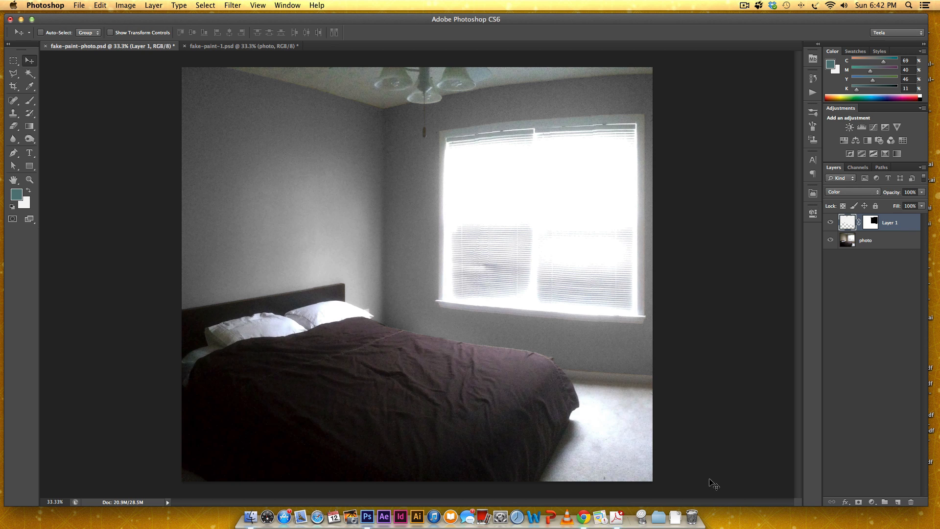
{"action": "mouse_move", "coordinate": [907, 223]}
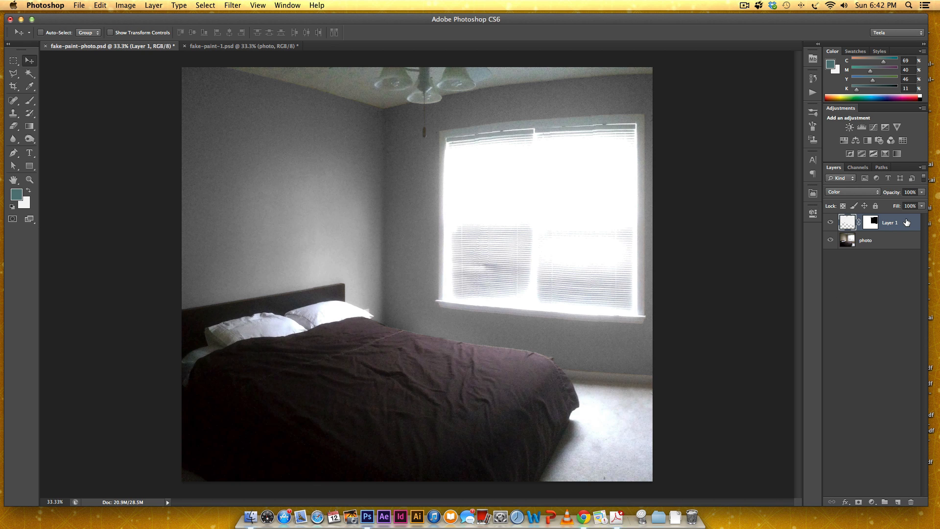
Give Layer 1 a Multiply Color Overlay style in a deep teal blue.
{"action": "double_click", "coordinate": [889, 222]}
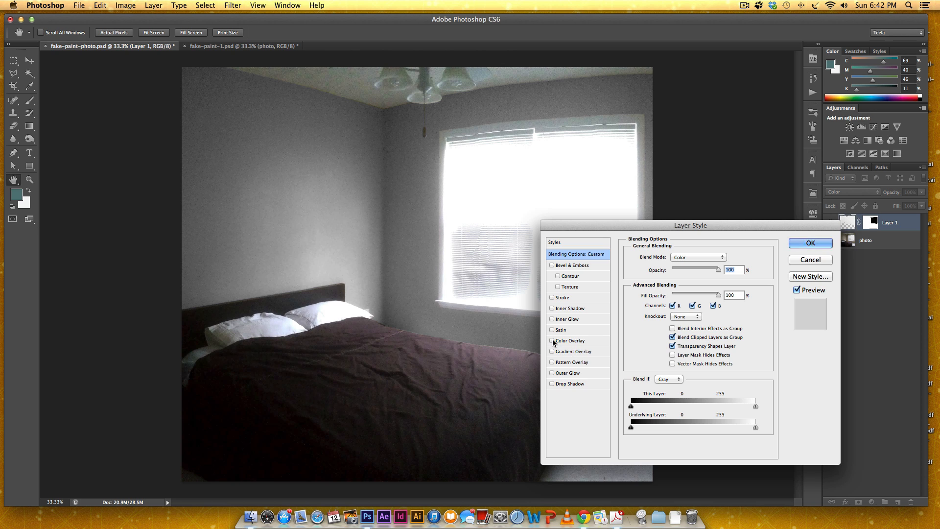
{"action": "left_click", "coordinate": [552, 340]}
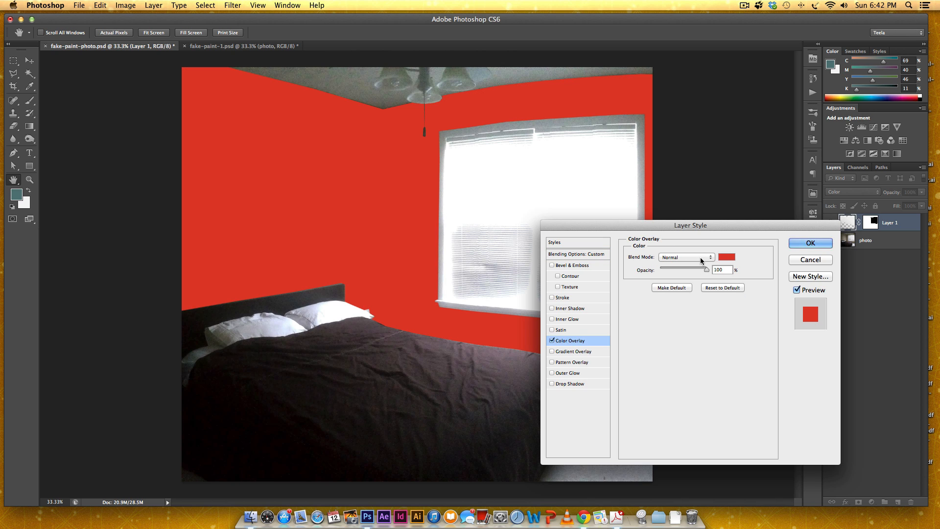
{"action": "left_click", "coordinate": [687, 256]}
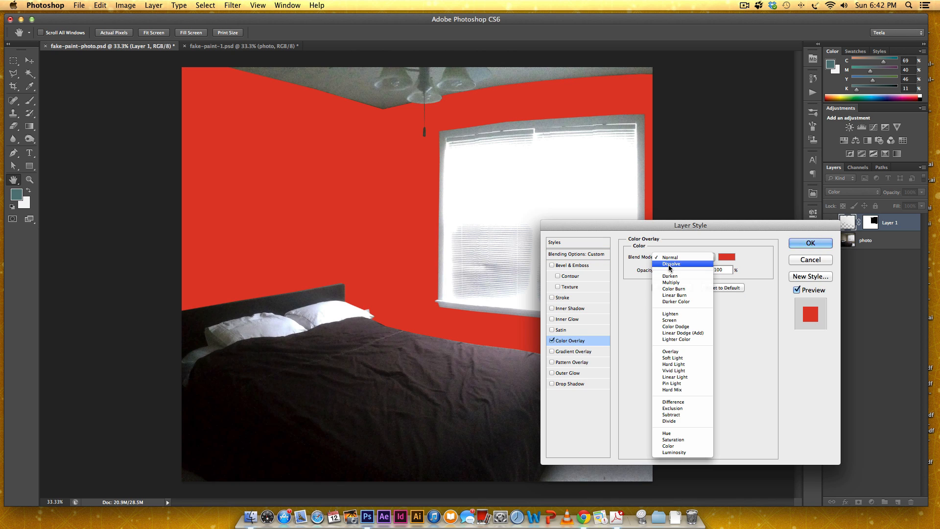
{"action": "left_click", "coordinate": [670, 282]}
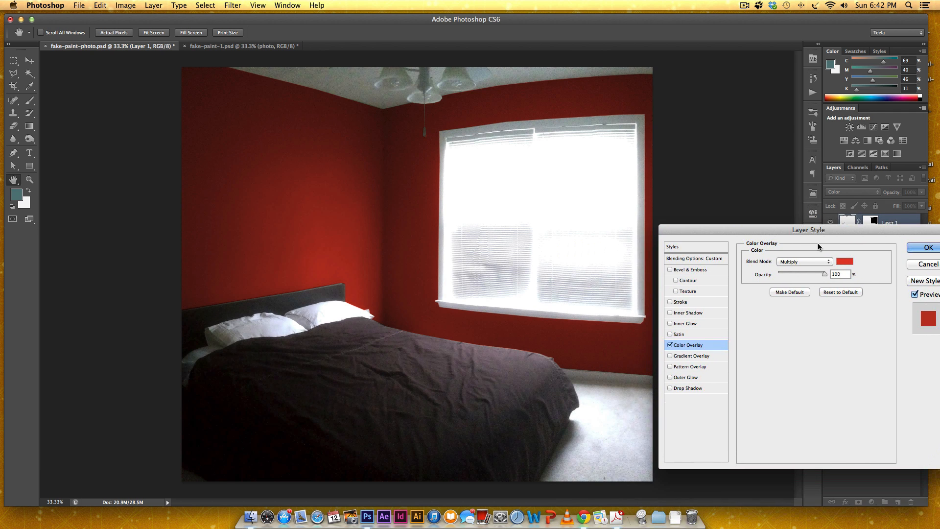
{"action": "left_click", "coordinate": [844, 261]}
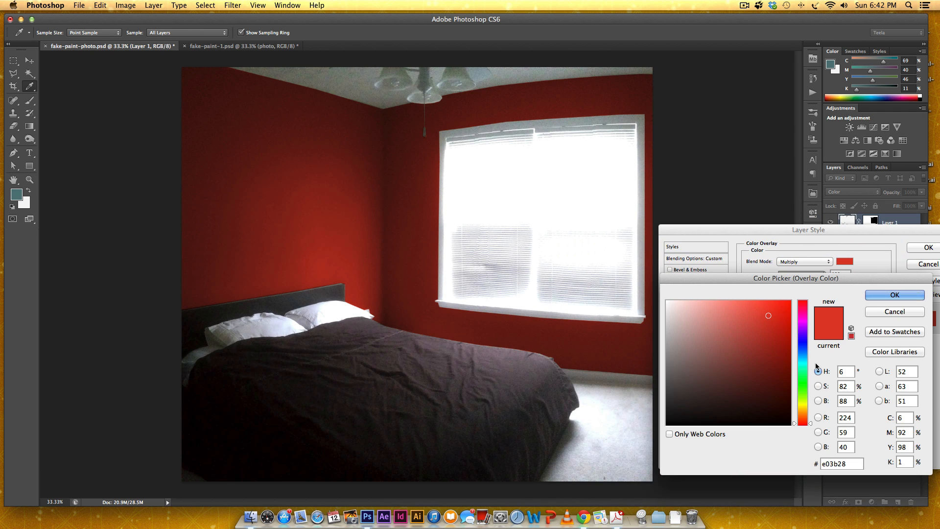
{"action": "left_click", "coordinate": [752, 352]}
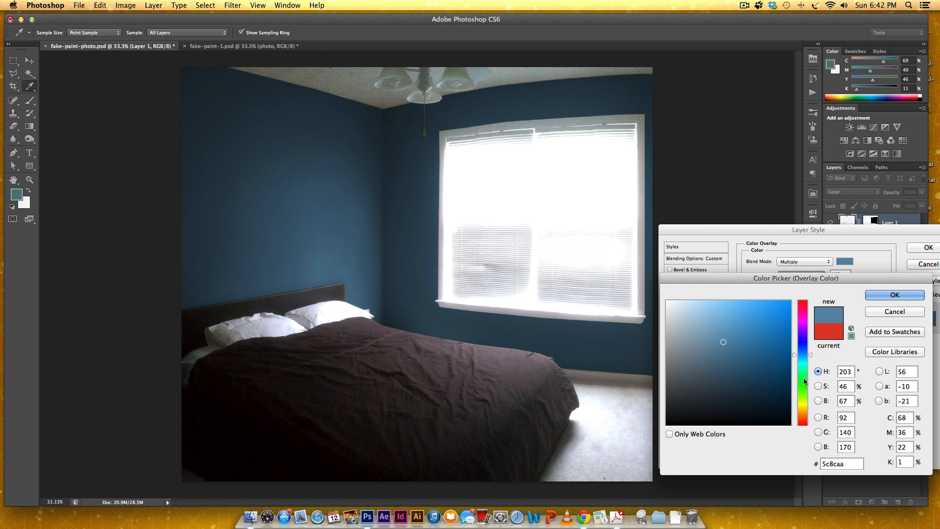
{"action": "left_click", "coordinate": [731, 344]}
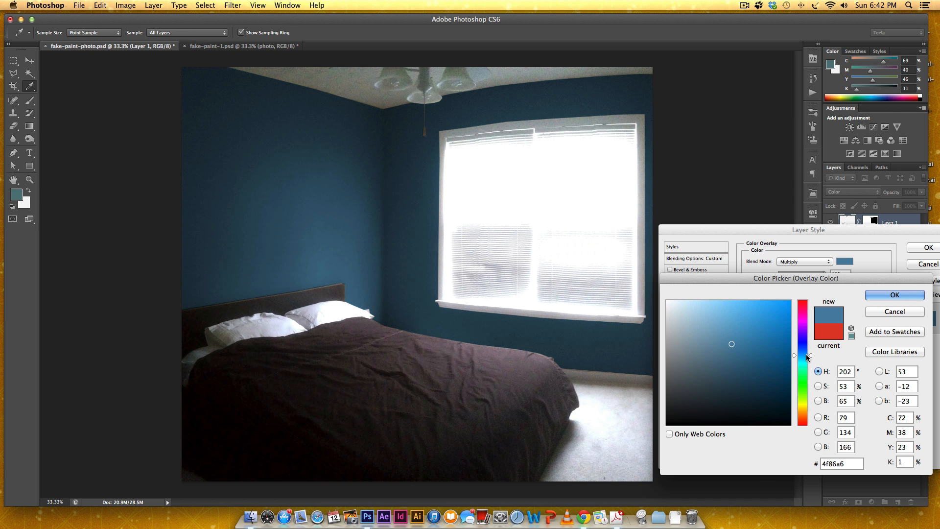
{"action": "left_click", "coordinate": [894, 294]}
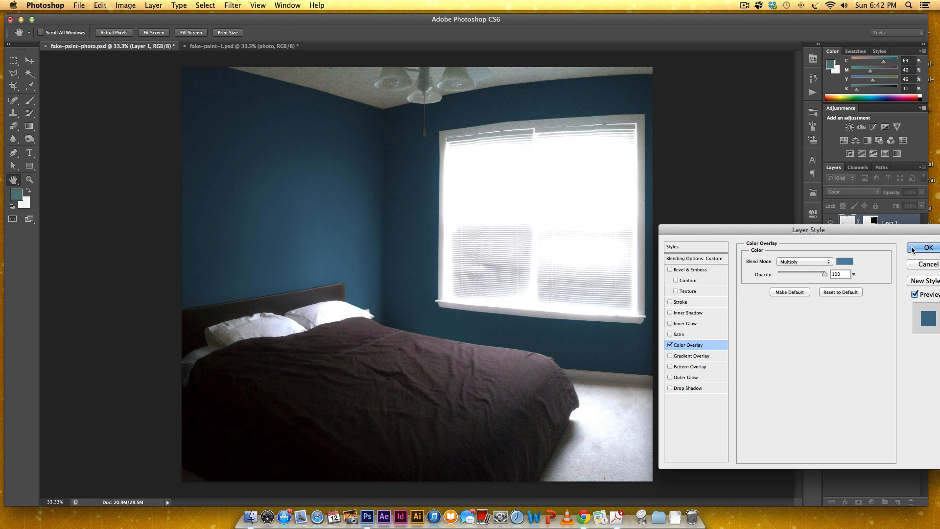
{"action": "left_click", "coordinate": [927, 247]}
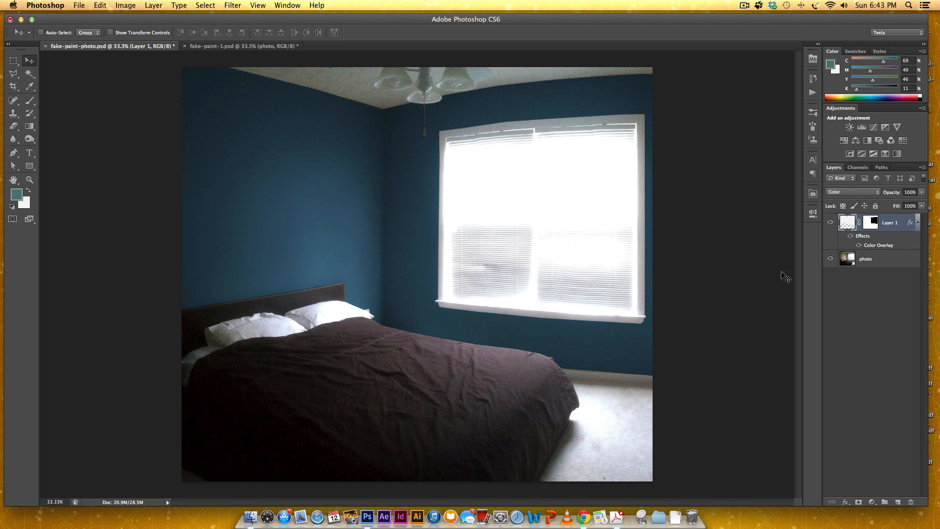
{"action": "mouse_move", "coordinate": [693, 173]}
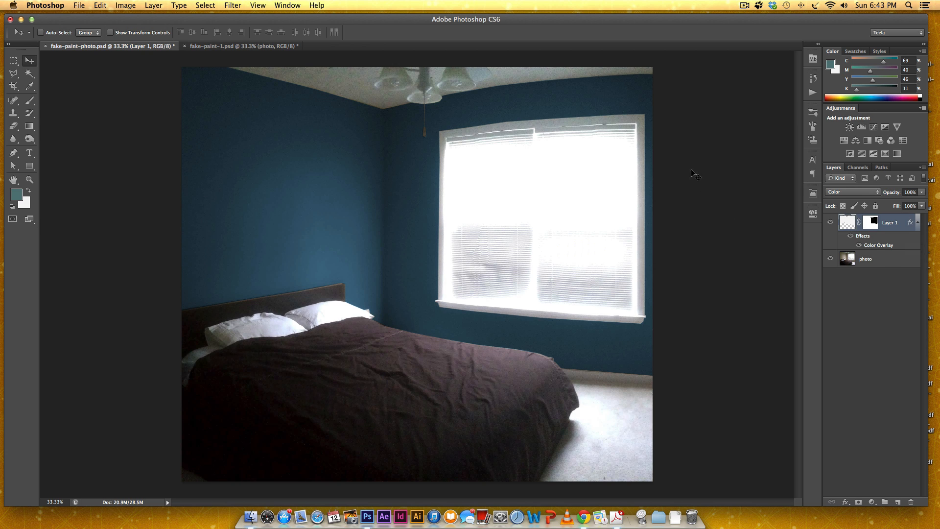
Collapse Layer 1's effects and toggle its visibility to compare blue walls with the original.
{"action": "left_click", "coordinate": [915, 223]}
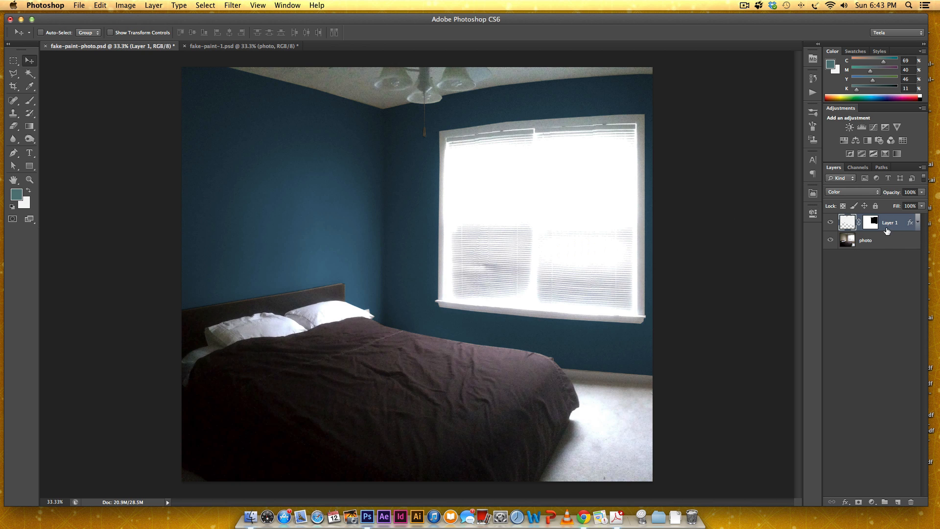
{"action": "left_click", "coordinate": [830, 222]}
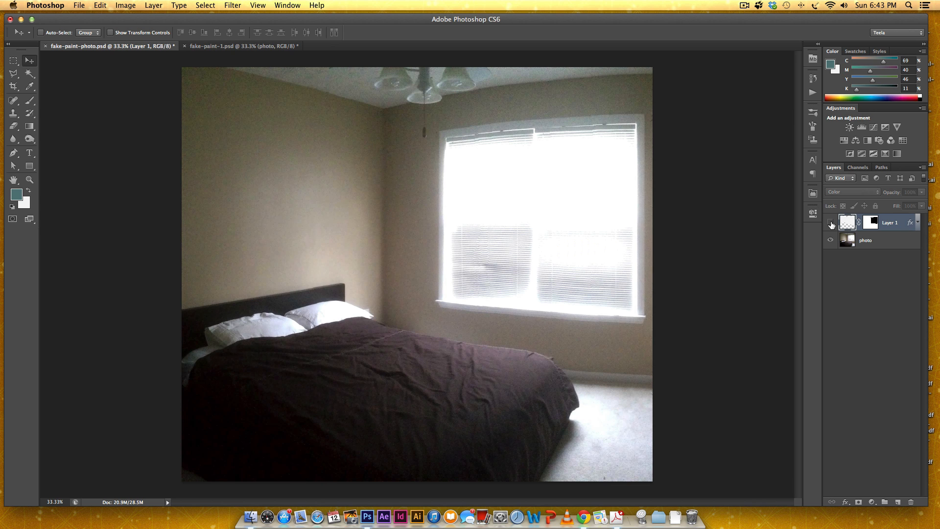
{"action": "left_click", "coordinate": [832, 222]}
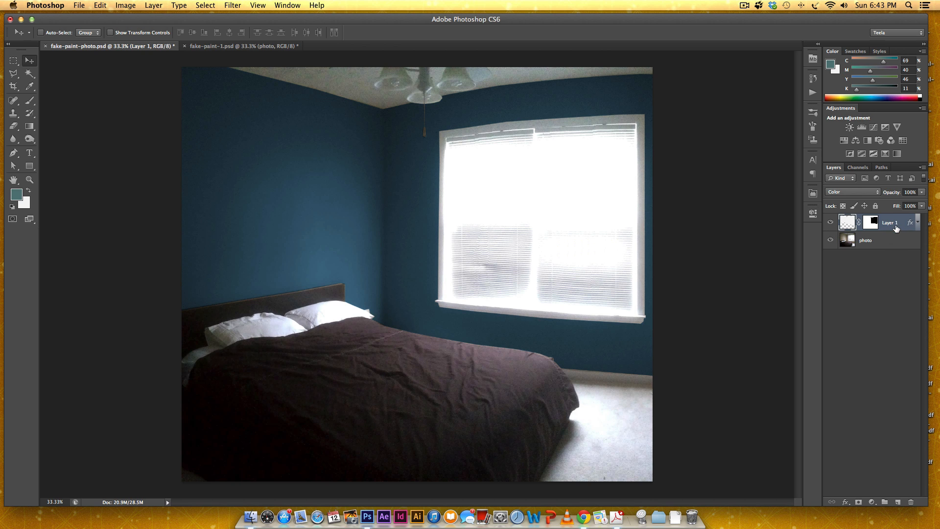
{"action": "mouse_move", "coordinate": [892, 223]}
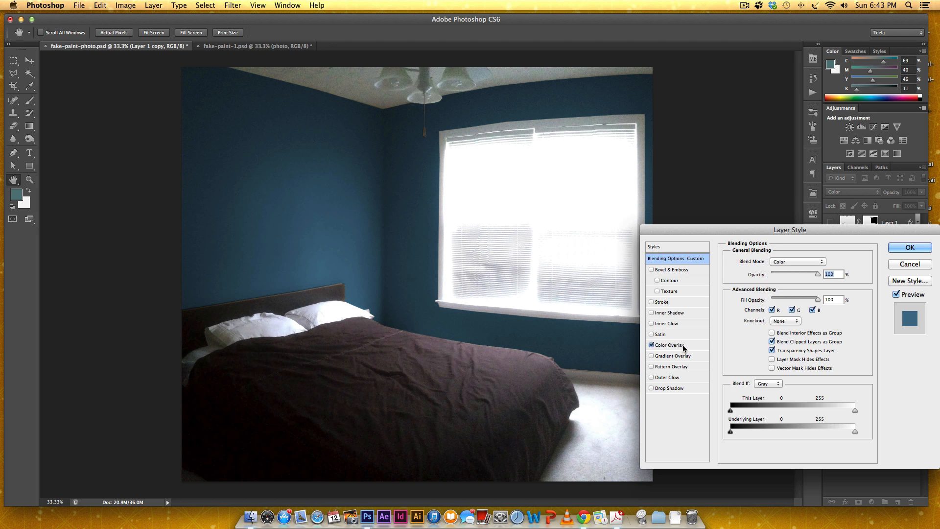
Change the copied layer's Color Overlay colour to dark brown.
{"action": "left_click", "coordinate": [826, 261]}
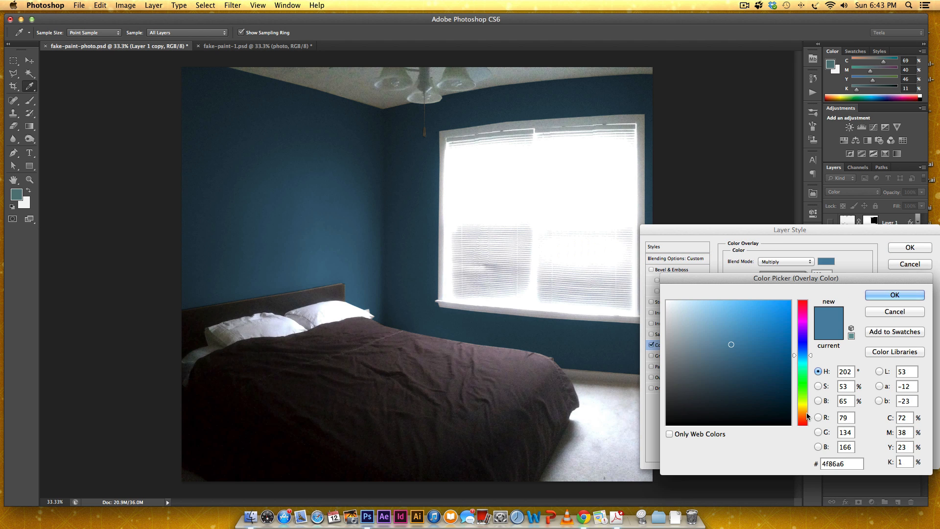
{"action": "left_click", "coordinate": [752, 366]}
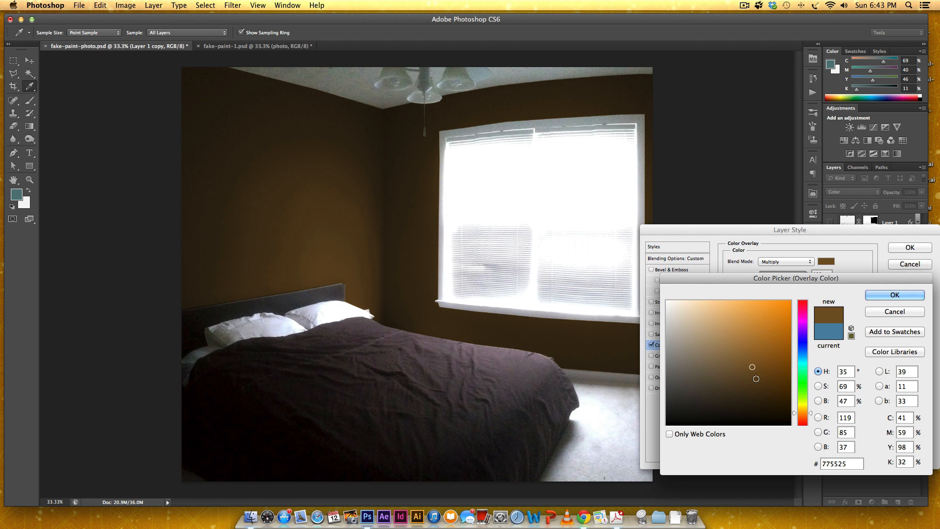
{"action": "left_click", "coordinate": [894, 295]}
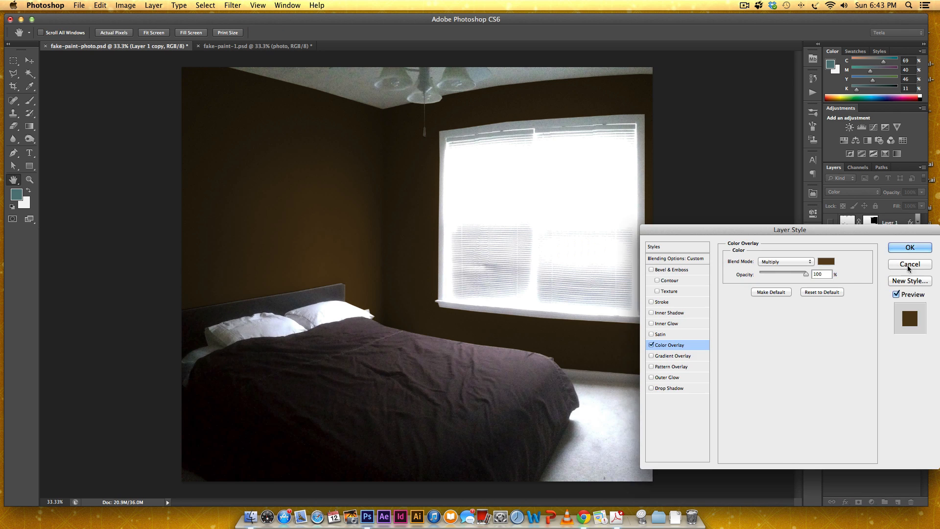
{"action": "left_click", "coordinate": [909, 264]}
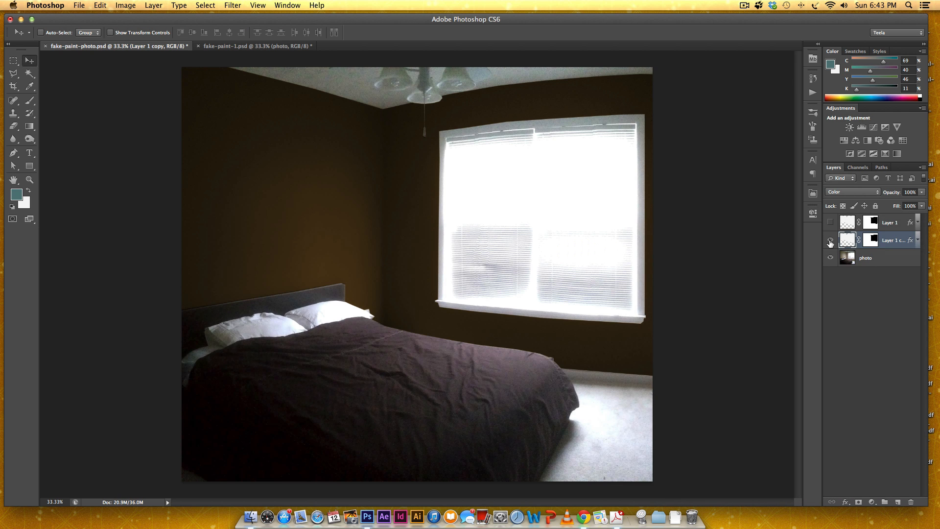
Toggle the brown copy's visibility to compare it with the blue walls, ending on blue.
{"action": "left_click", "coordinate": [830, 223]}
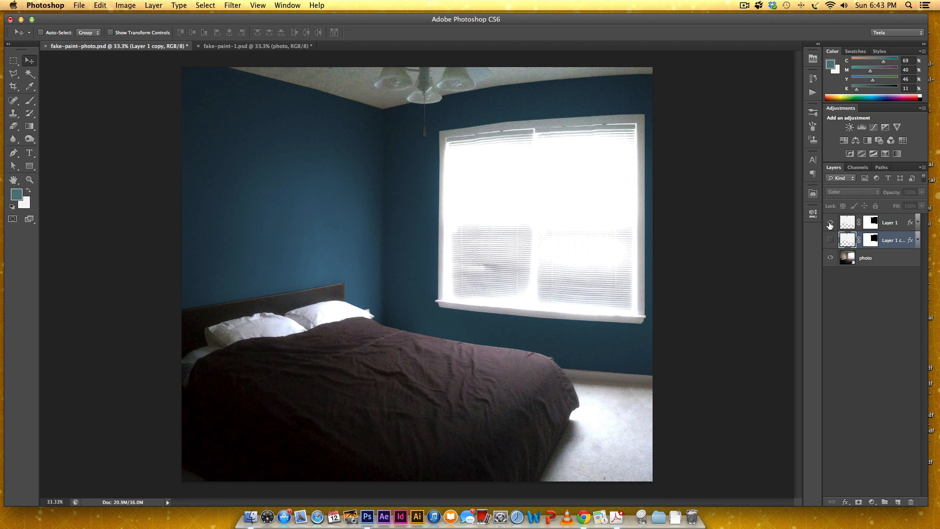
{"action": "left_click", "coordinate": [831, 222]}
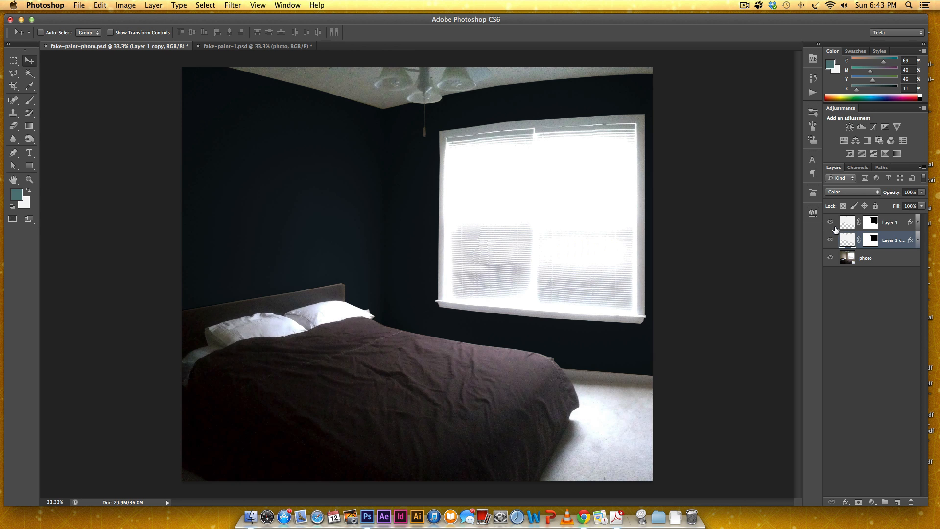
{"action": "left_click", "coordinate": [830, 240]}
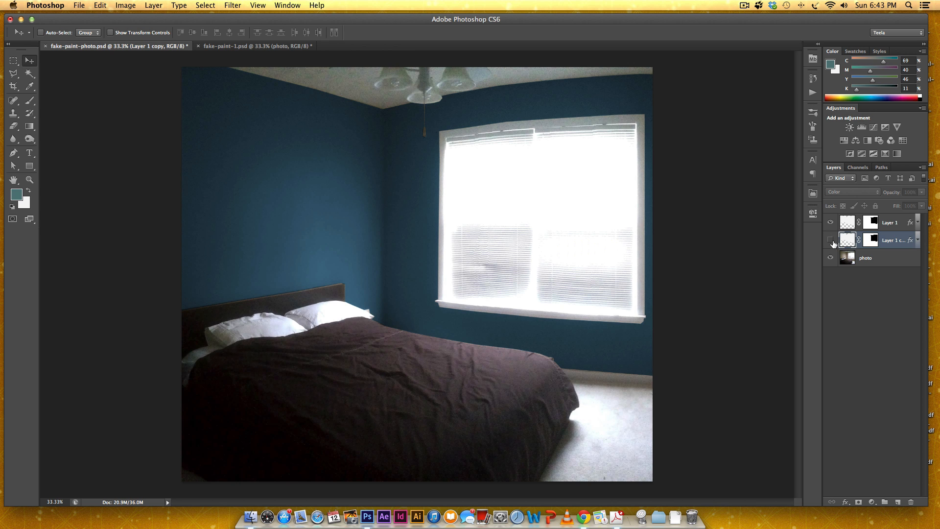